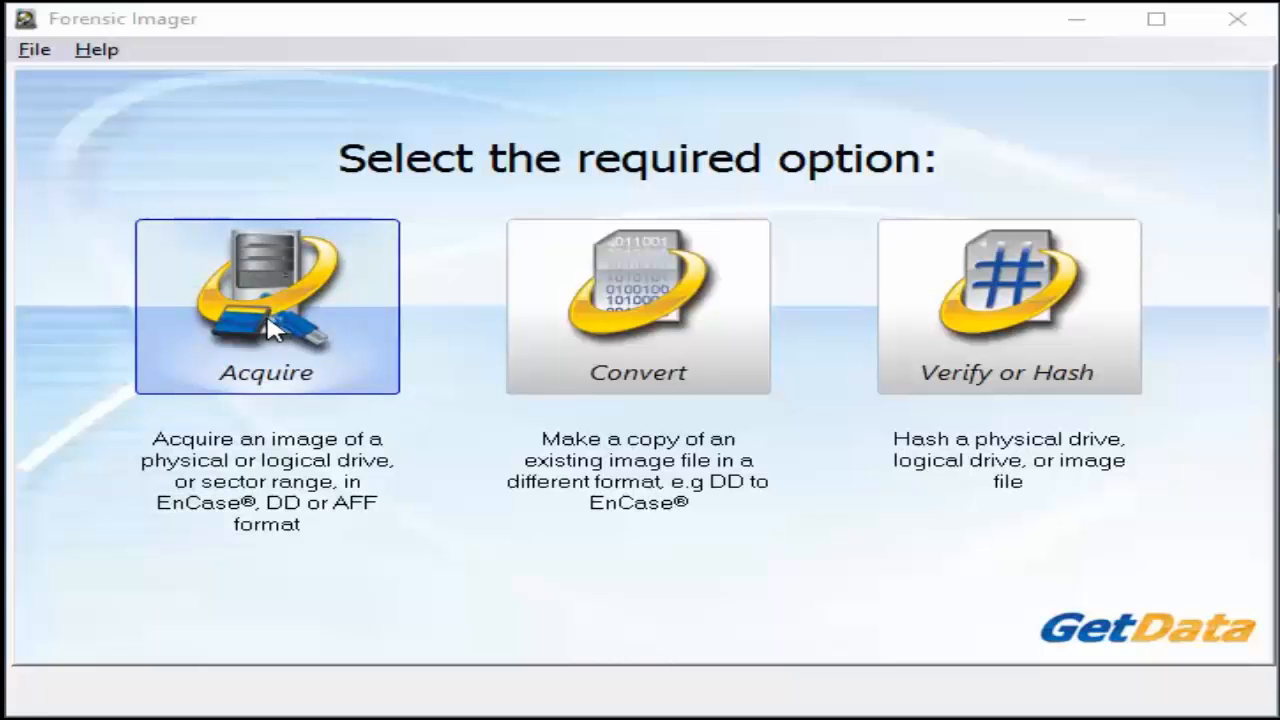
mouse_move(620, 330)
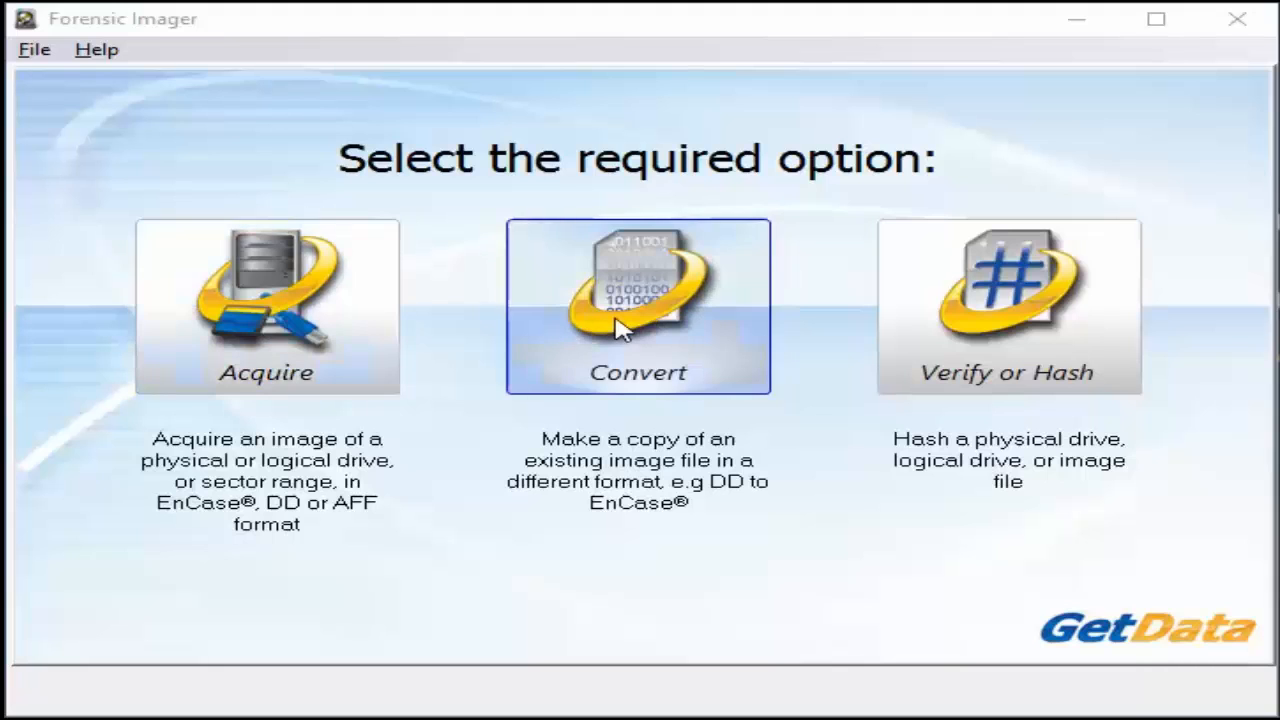
mouse_move(1005, 320)
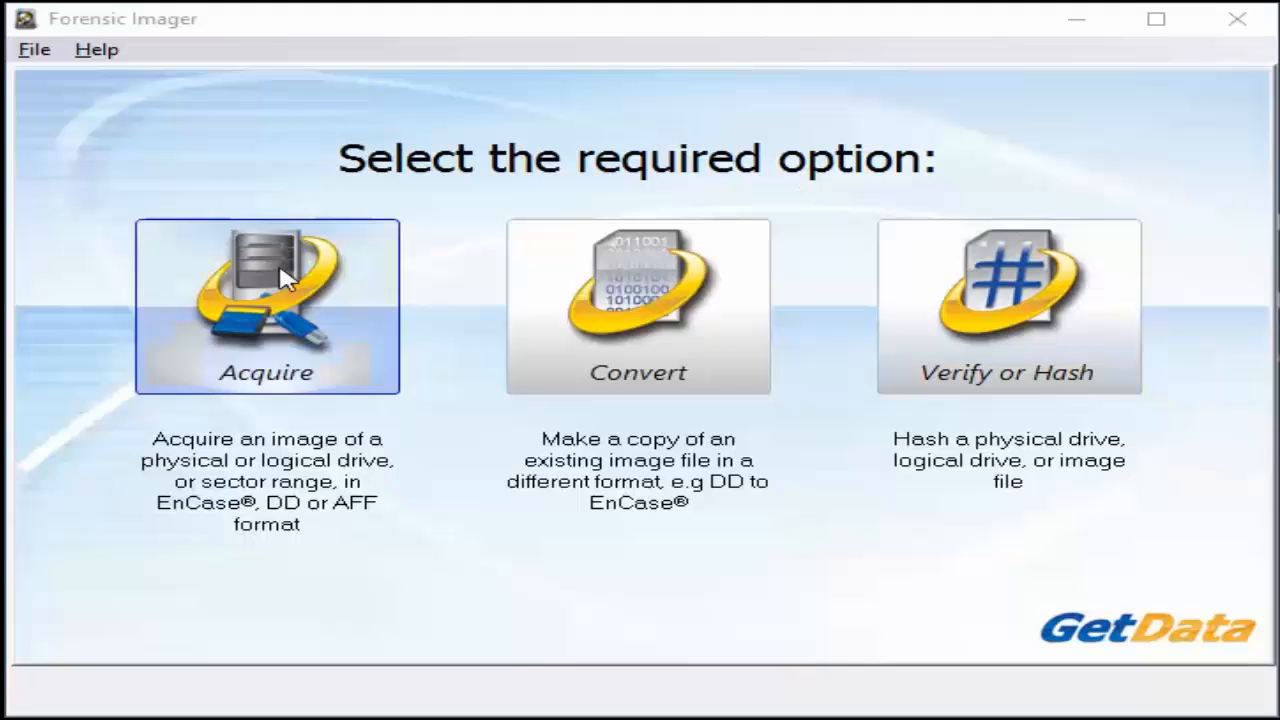
- Start an acquisition from the TREK TD2SMART USB drive, keeping Entire Drive as the range
click(267, 306)
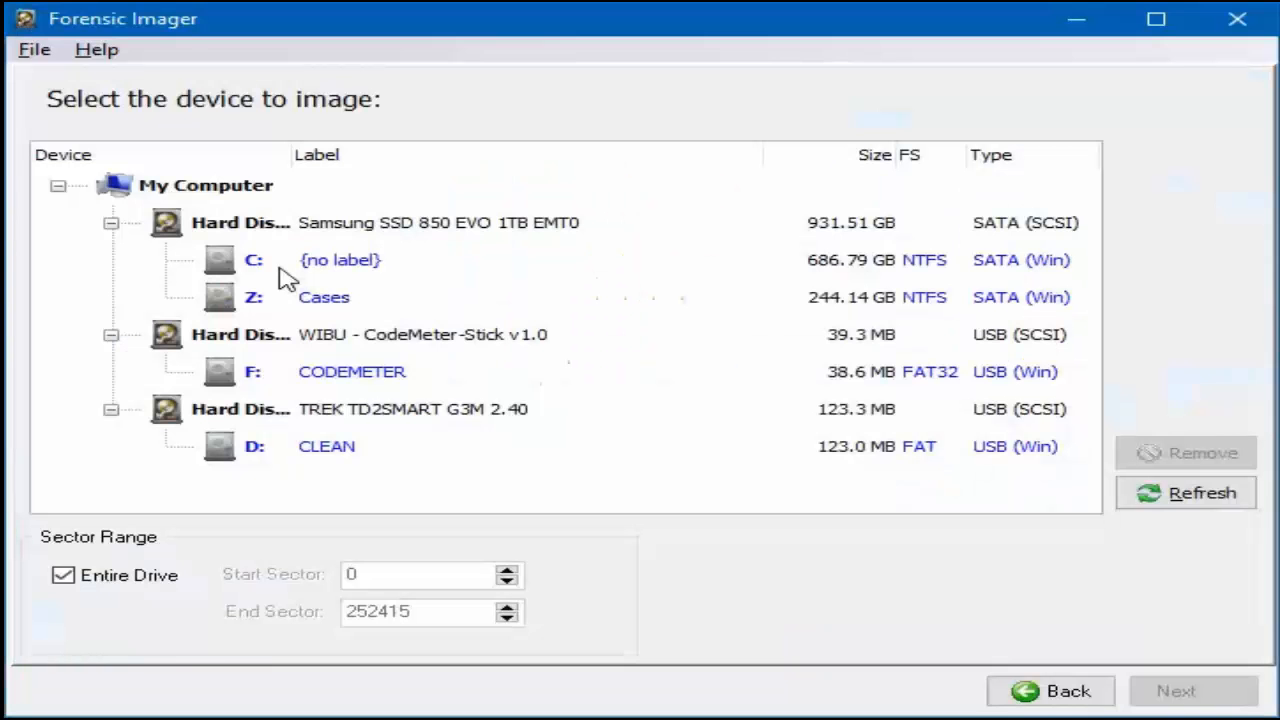
mouse_move(280, 413)
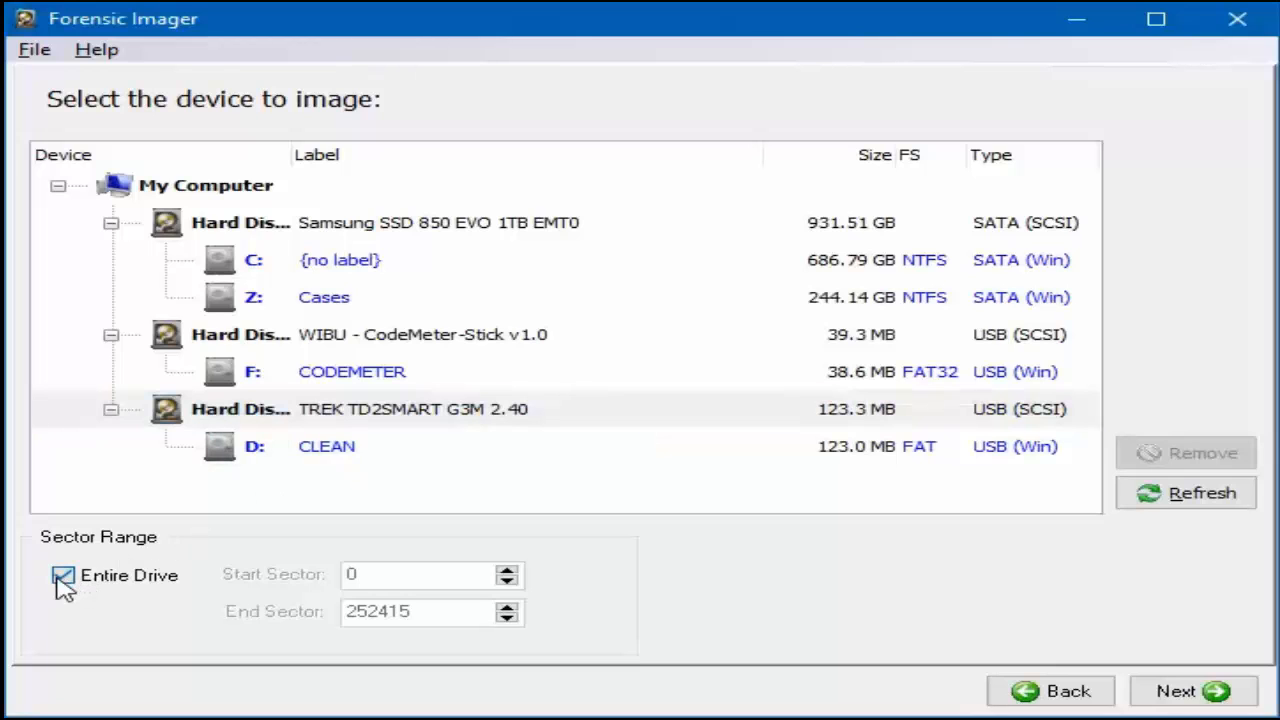
click(63, 575)
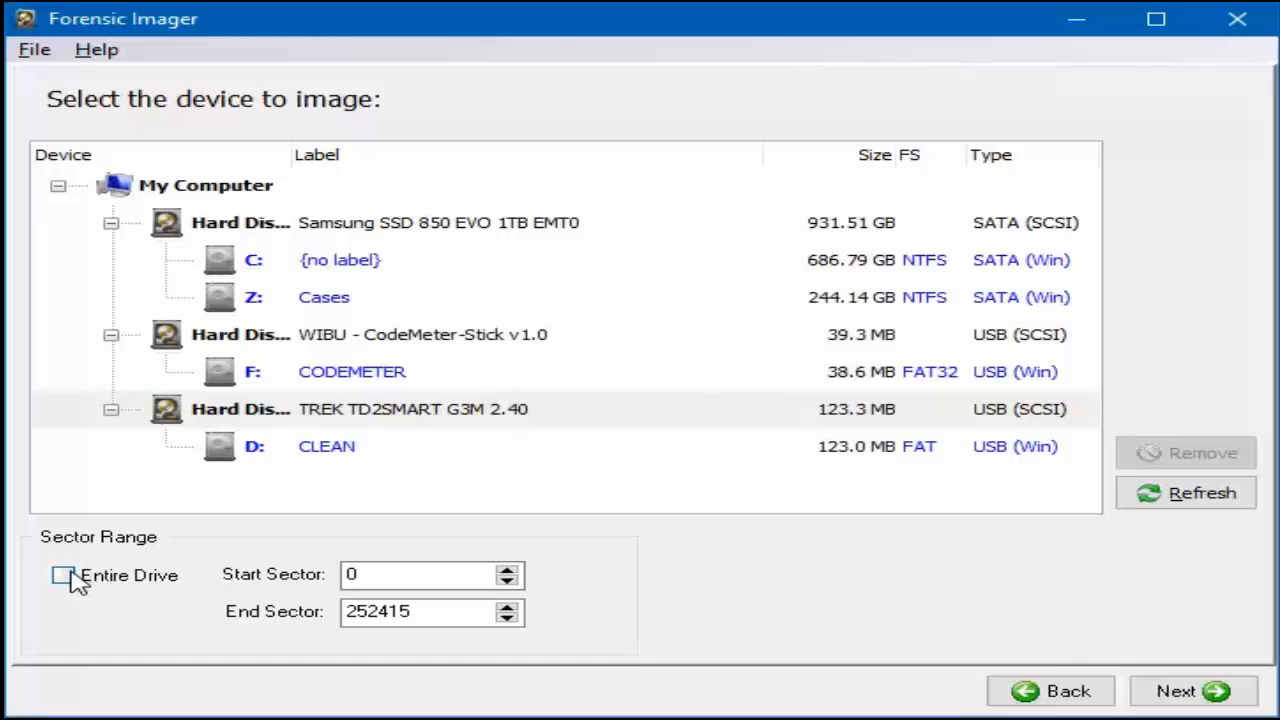
click(63, 575)
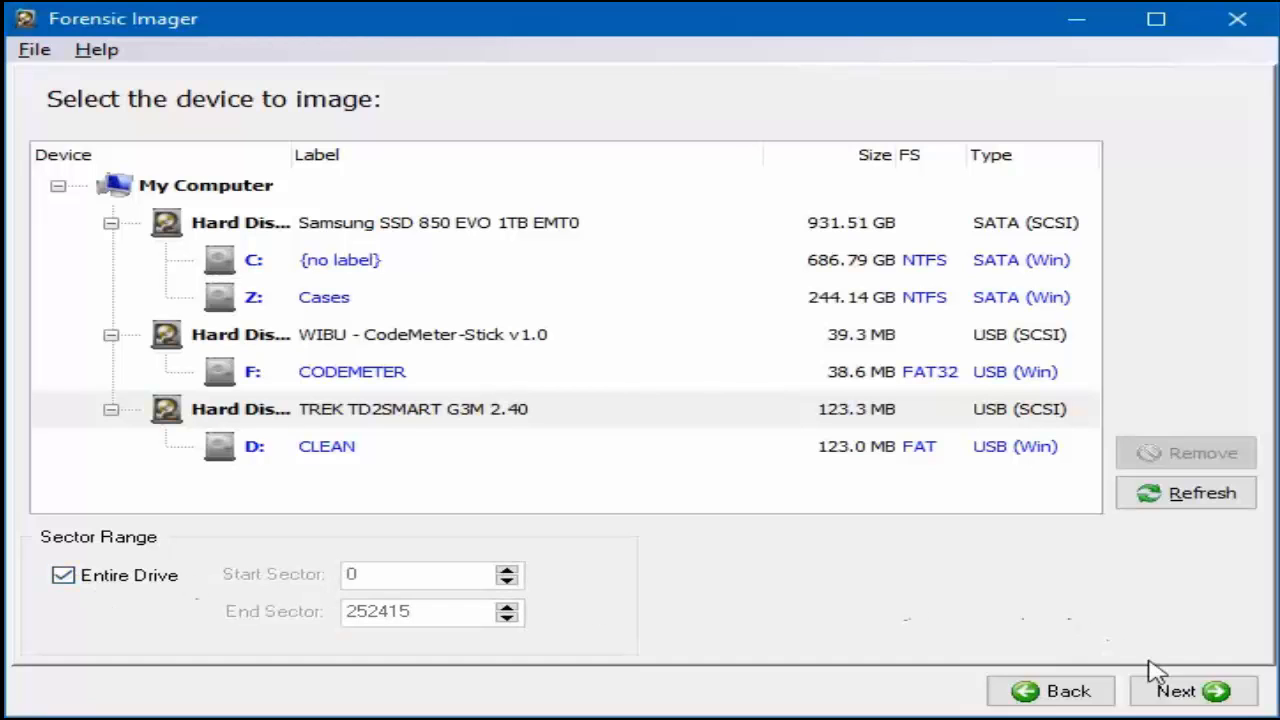
- Go to destination settings and, after trying DD and AFF, set image type to EnCase E01
click(1192, 691)
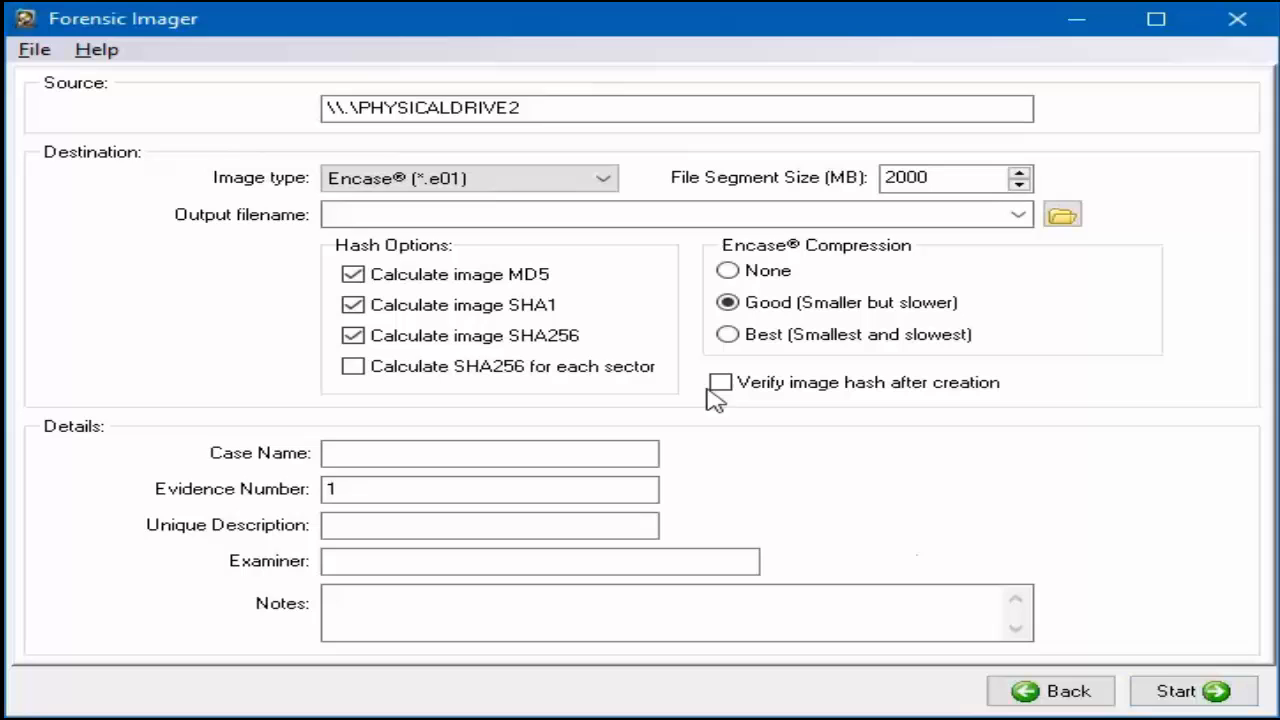
triple_click(677, 108)
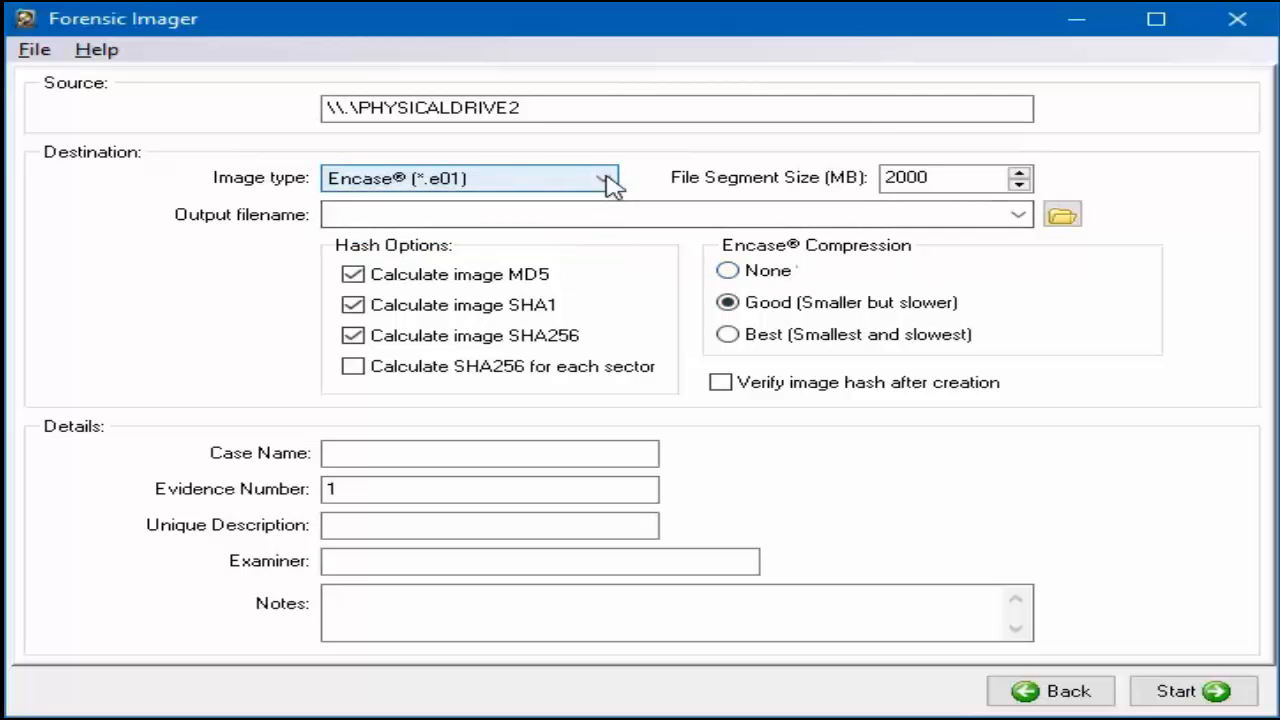
click(470, 178)
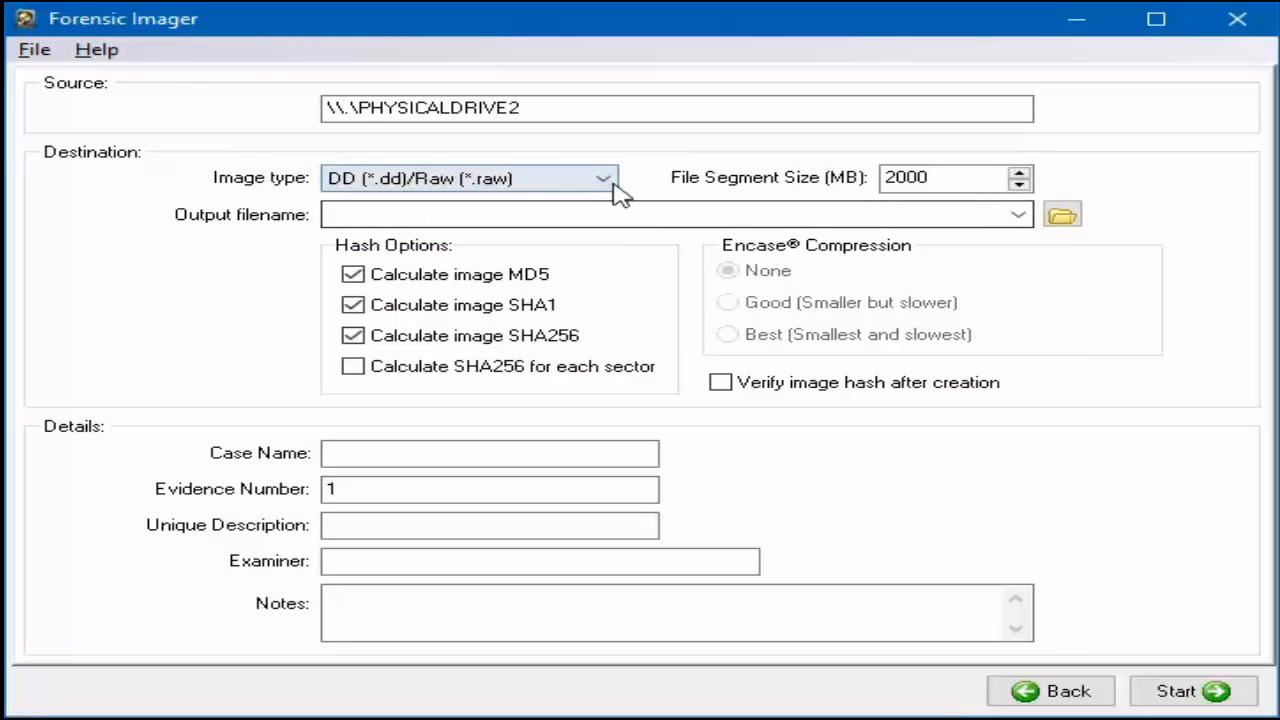
click(470, 178)
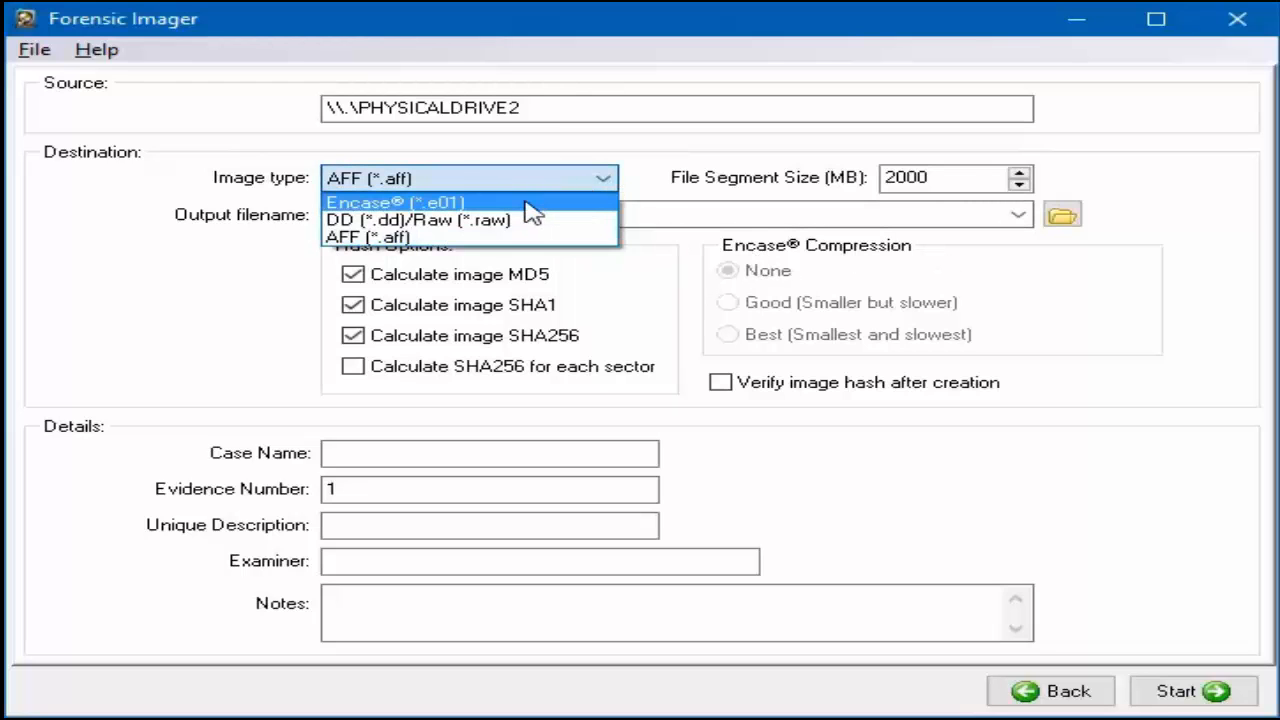
click(395, 202)
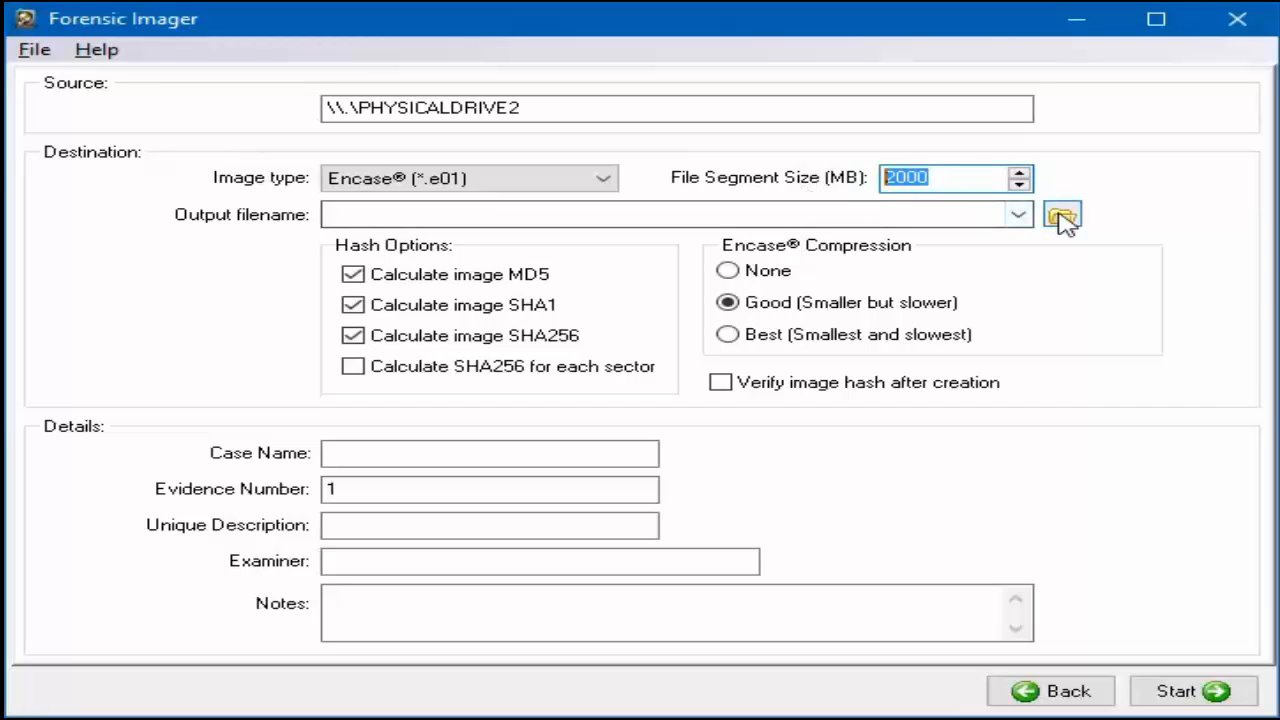
click(1061, 214)
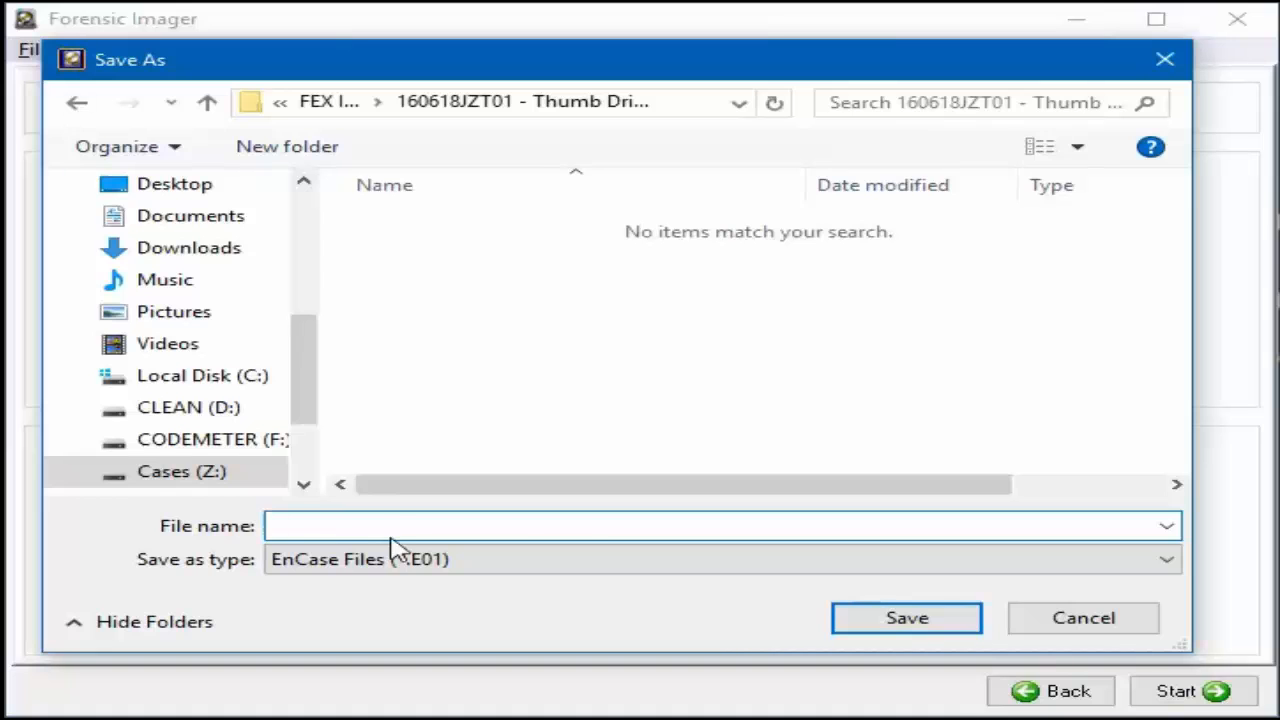
text(160126JT01 - SD Card Kathy Smith)
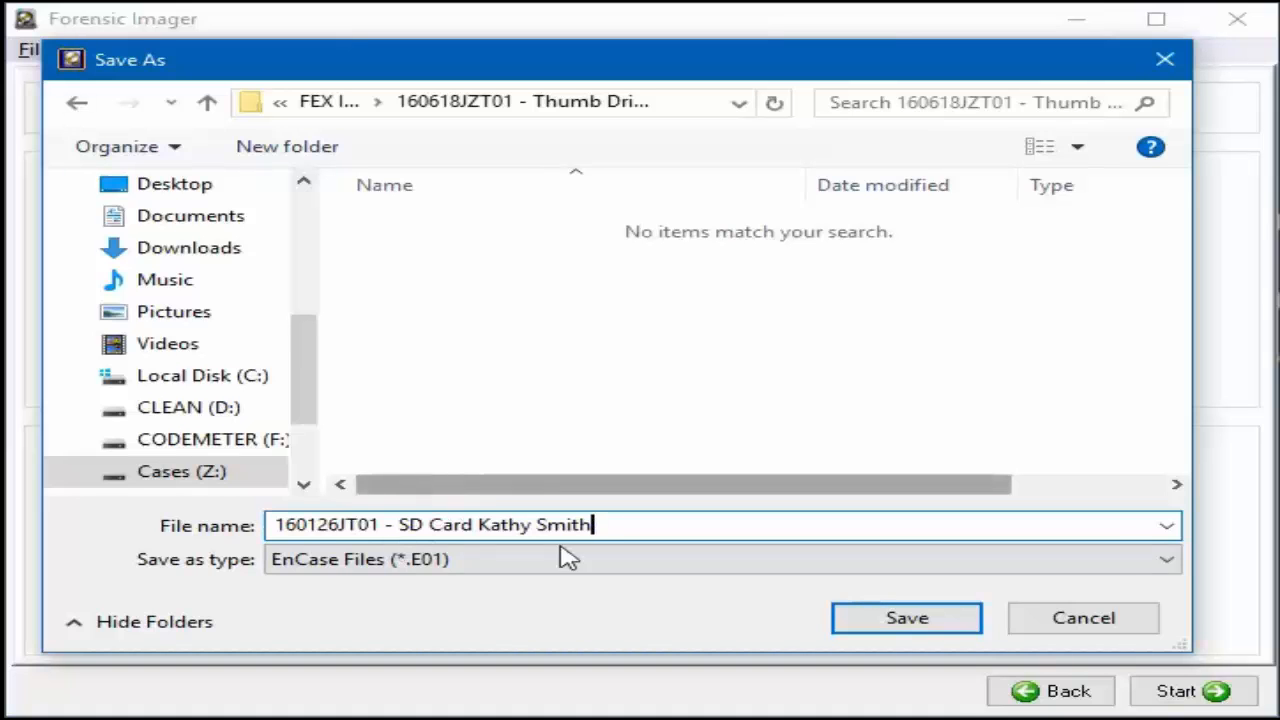
click(905, 617)
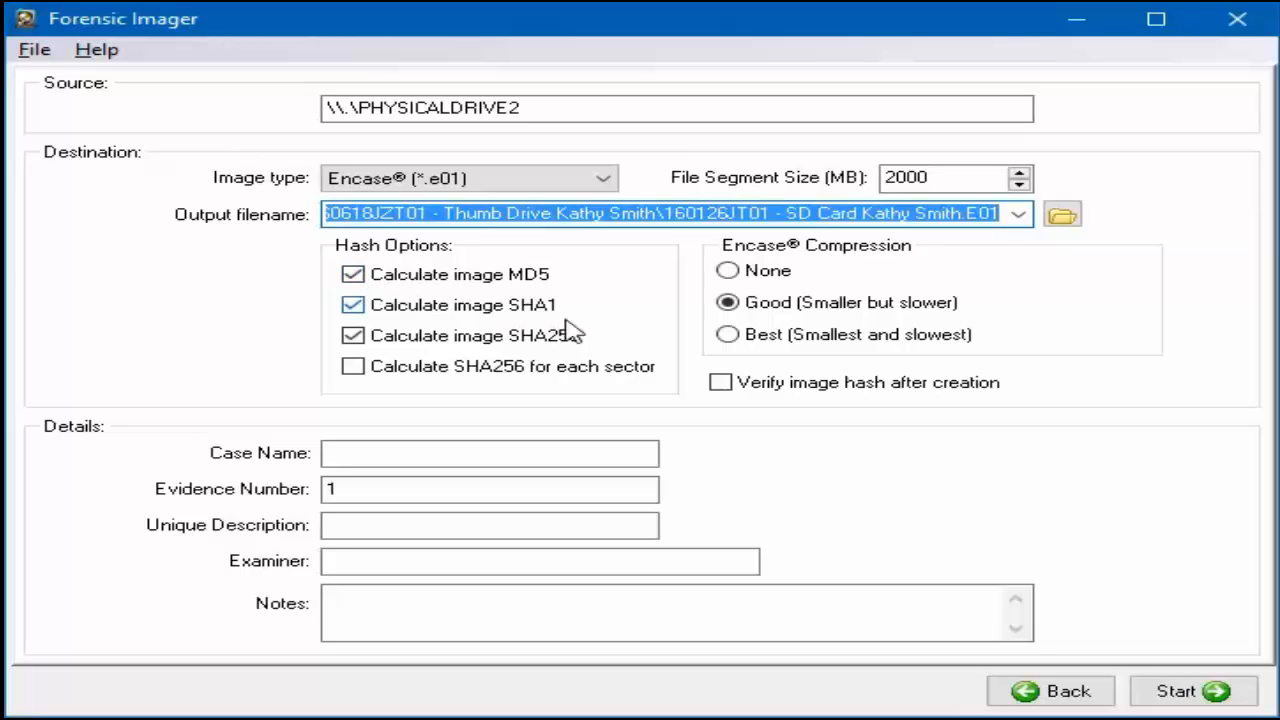
- Turn on 'Verify image hash after creation' and move into the Case Name field
click(353, 335)
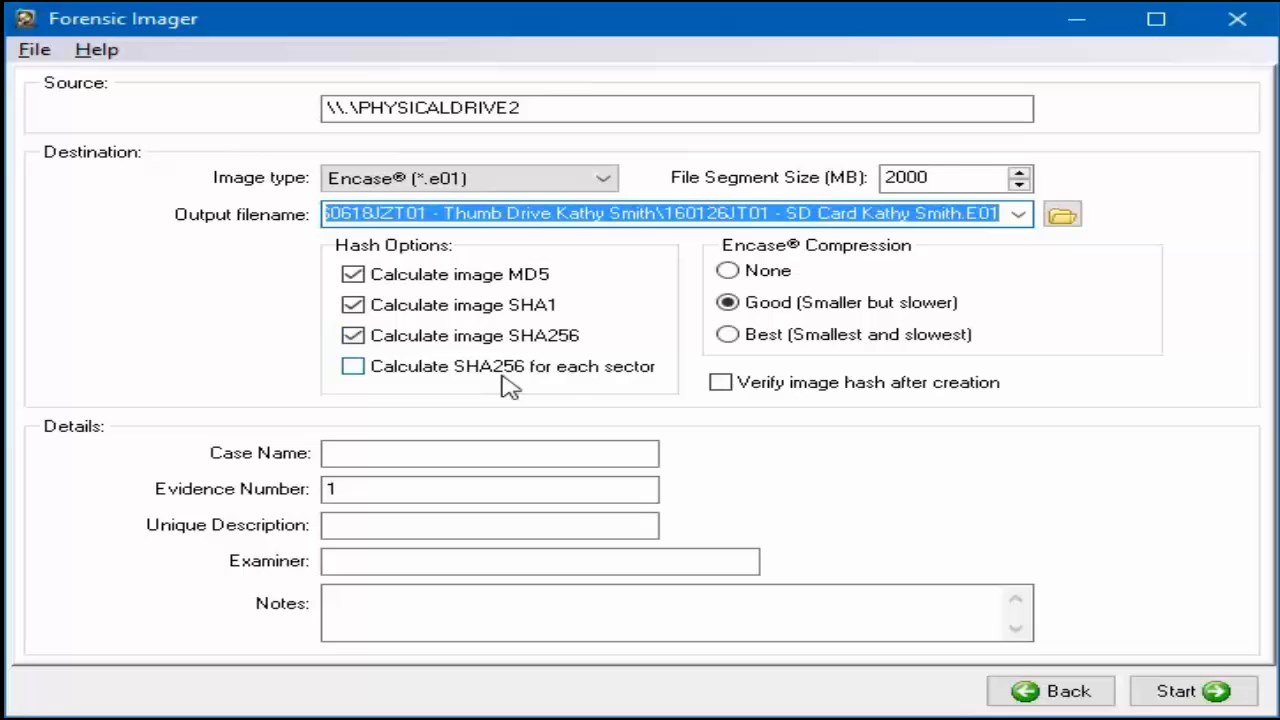
mouse_move(728, 271)
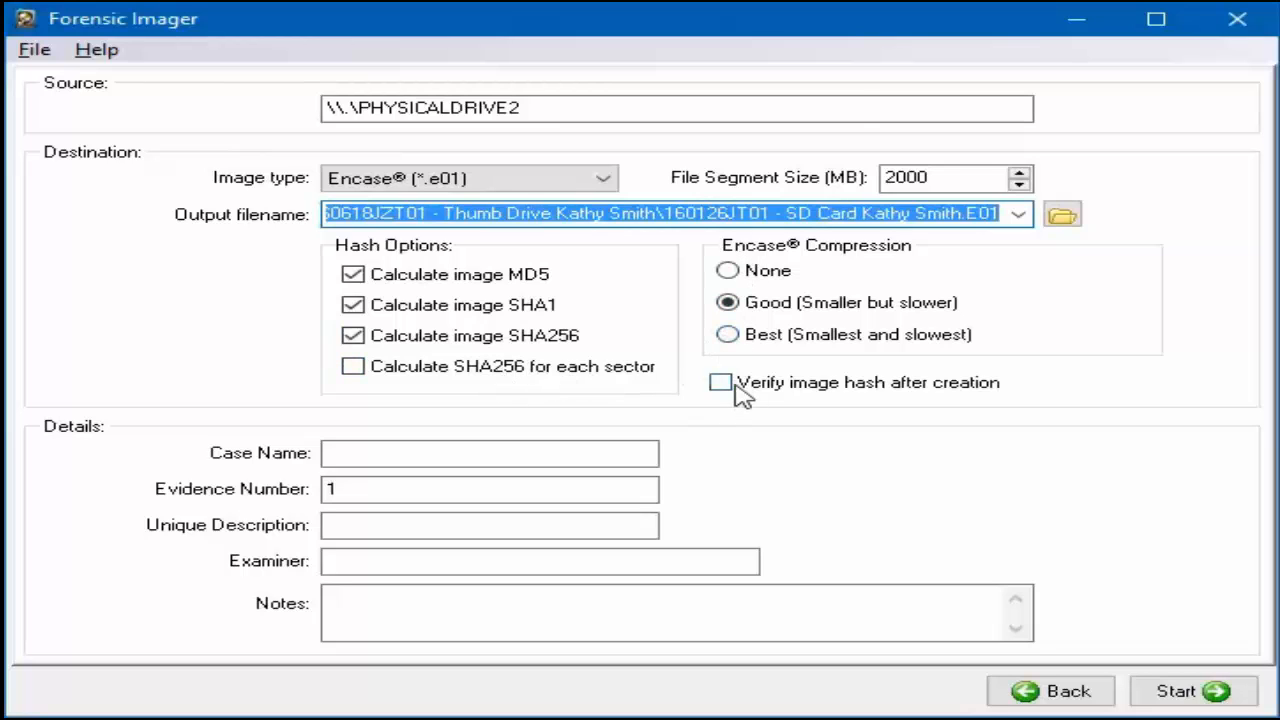
click(720, 382)
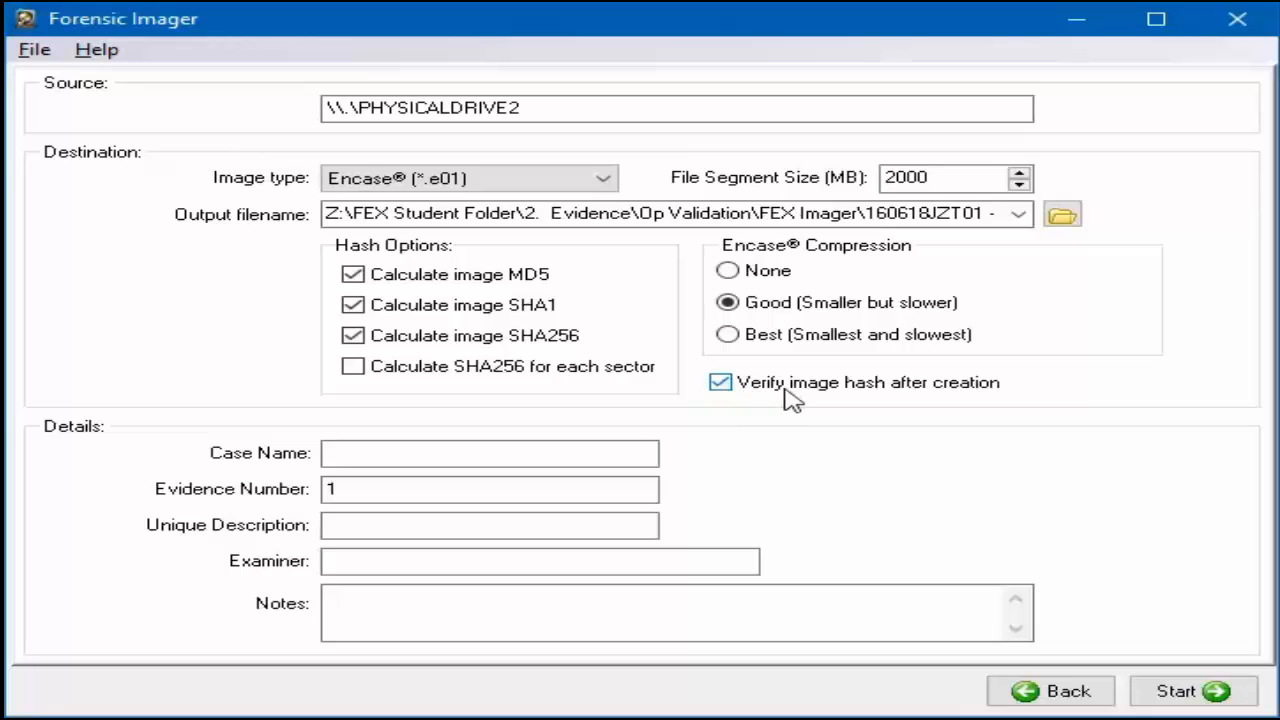
click(489, 453)
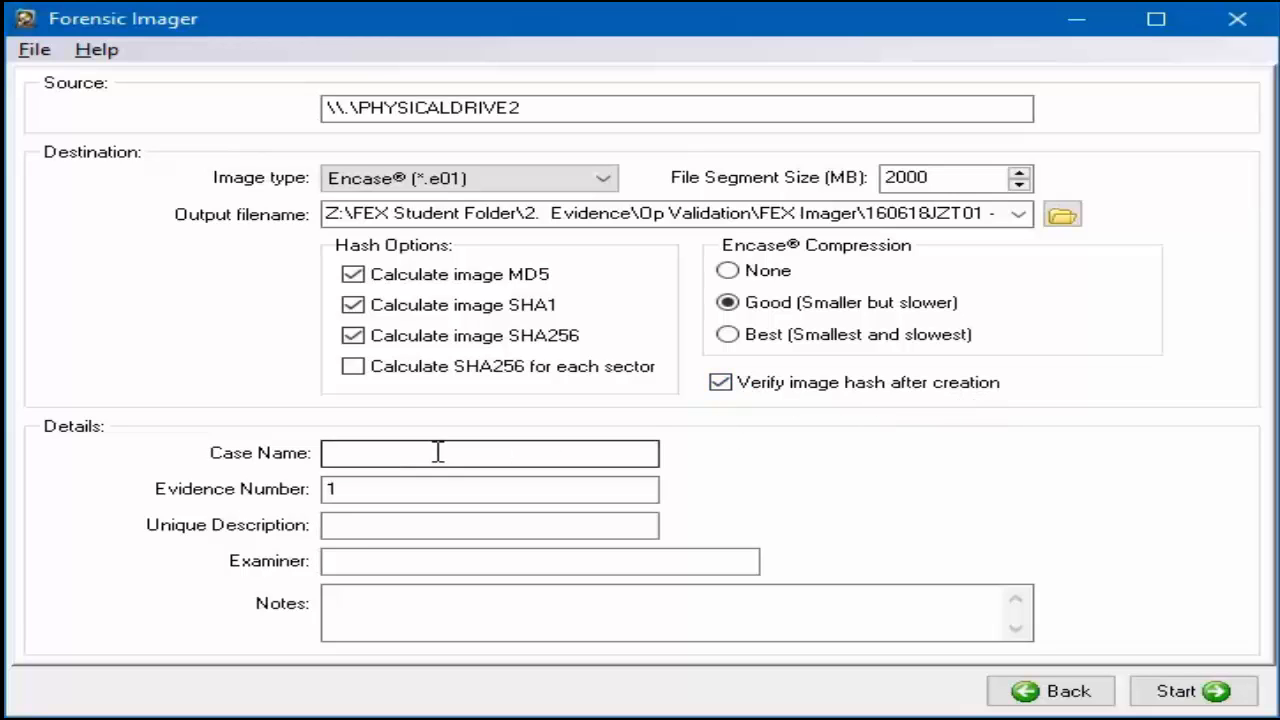
text(O)
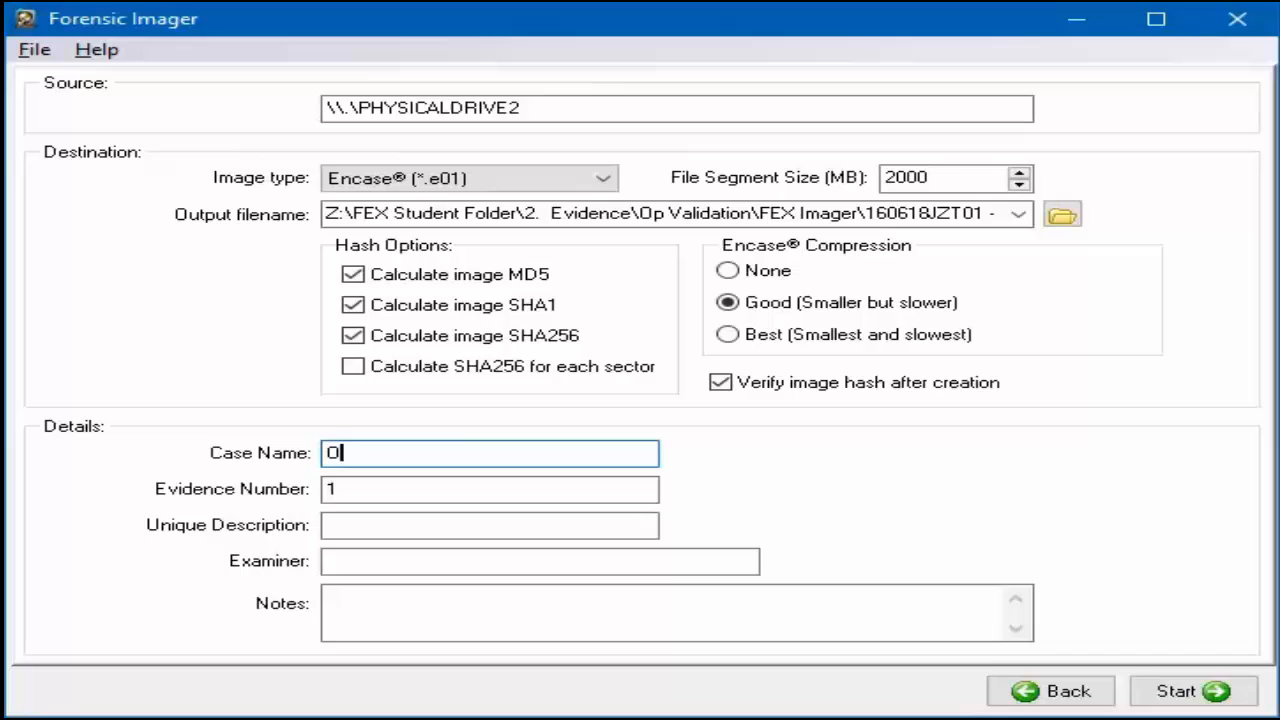
text(p Validation)
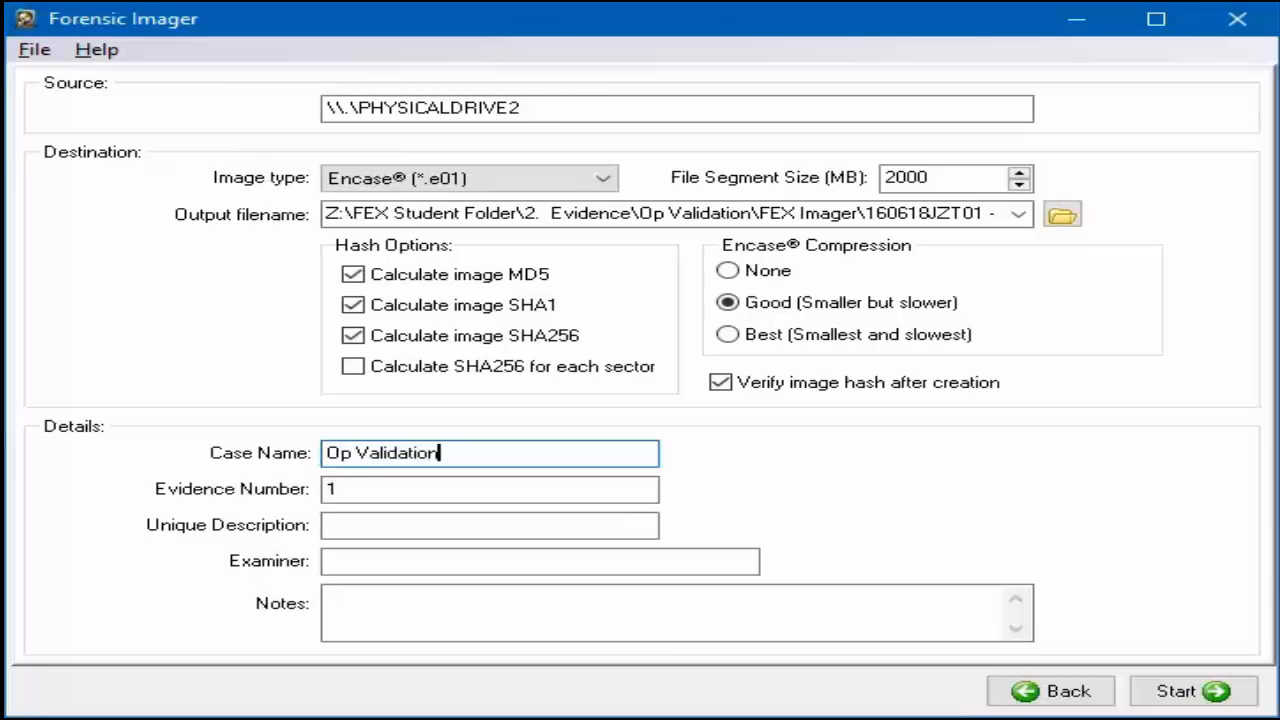
click(489, 488)
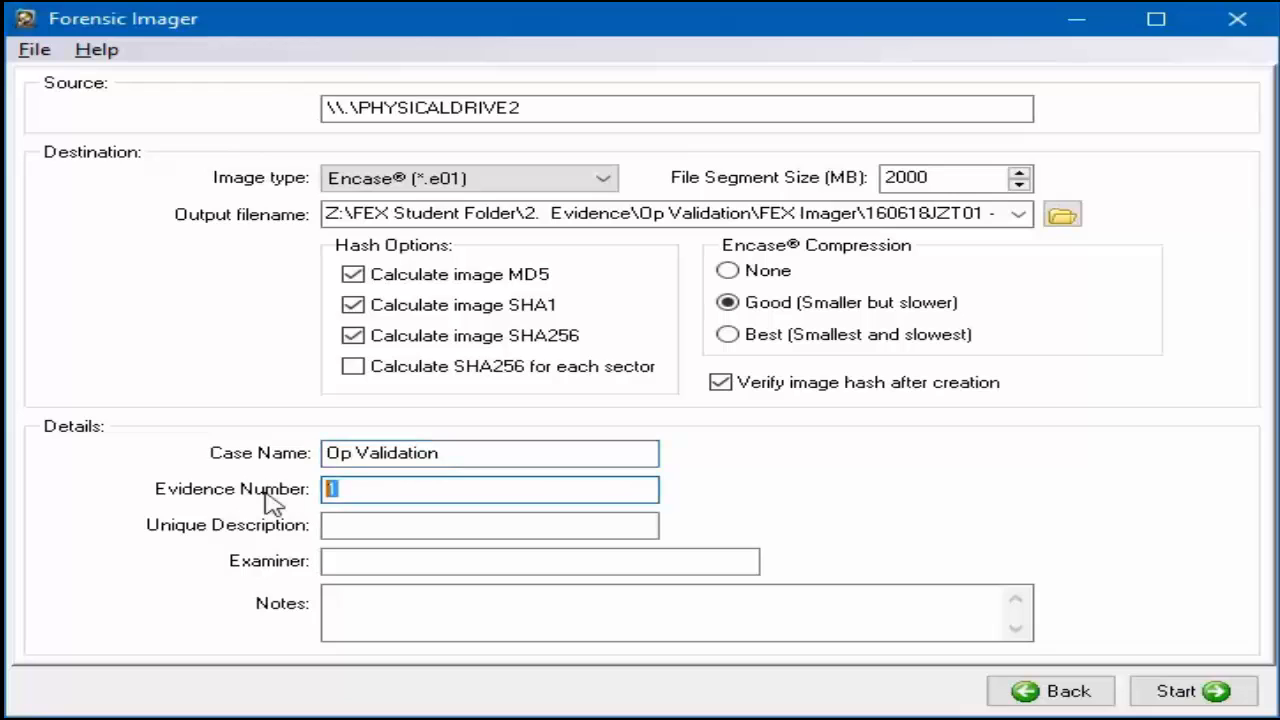
text(160126JT01 - SD Card Kathy Smith)
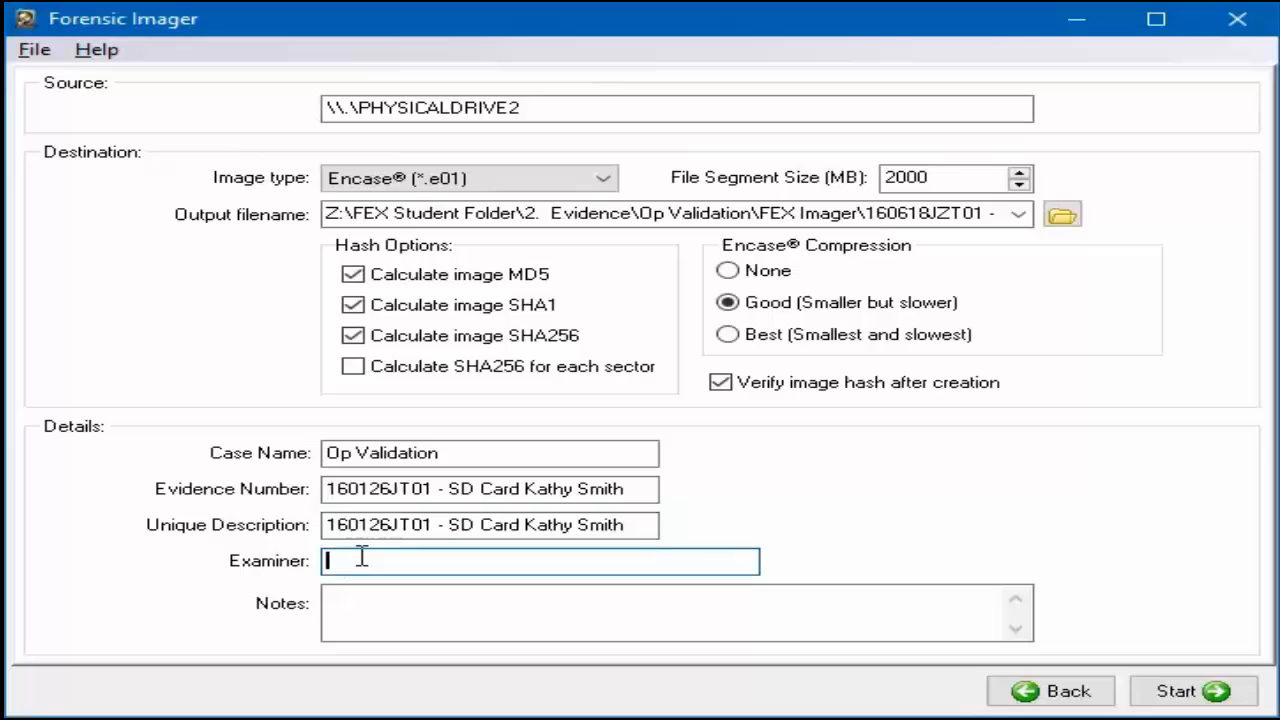
text(JZ)
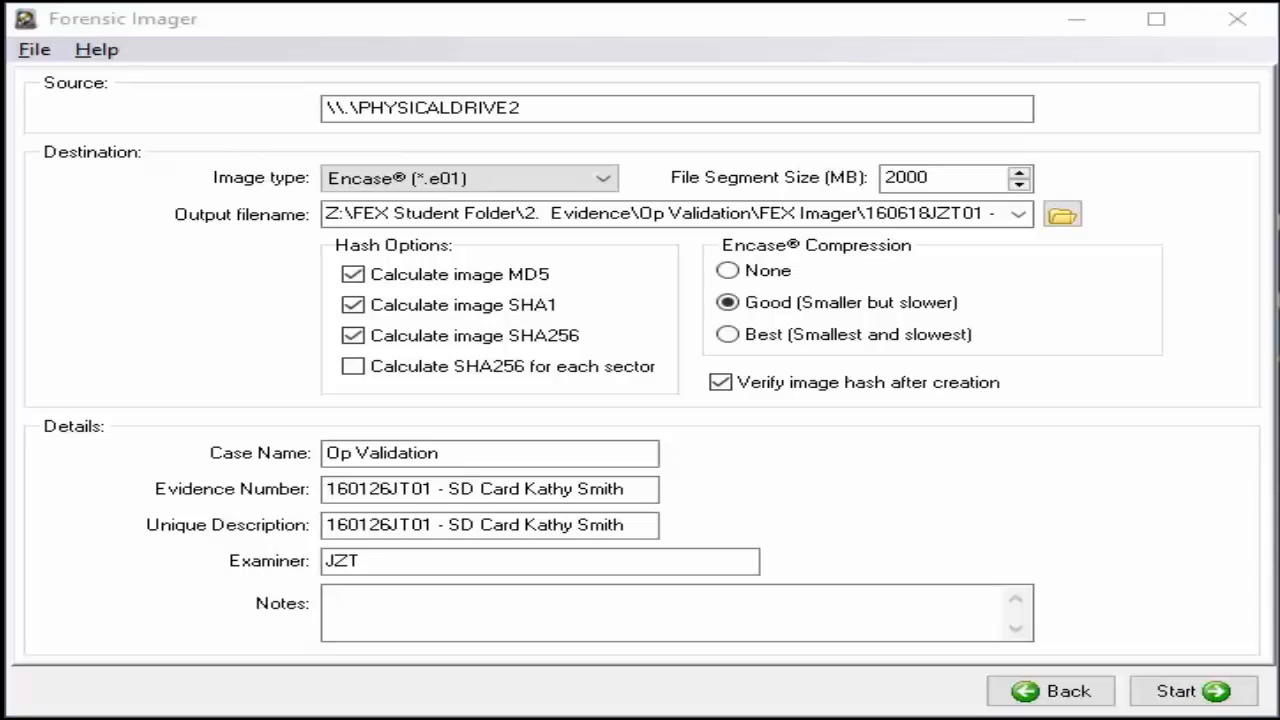
text(The digital storage device was found in the desk draw located in the home office of Kathy Smith)
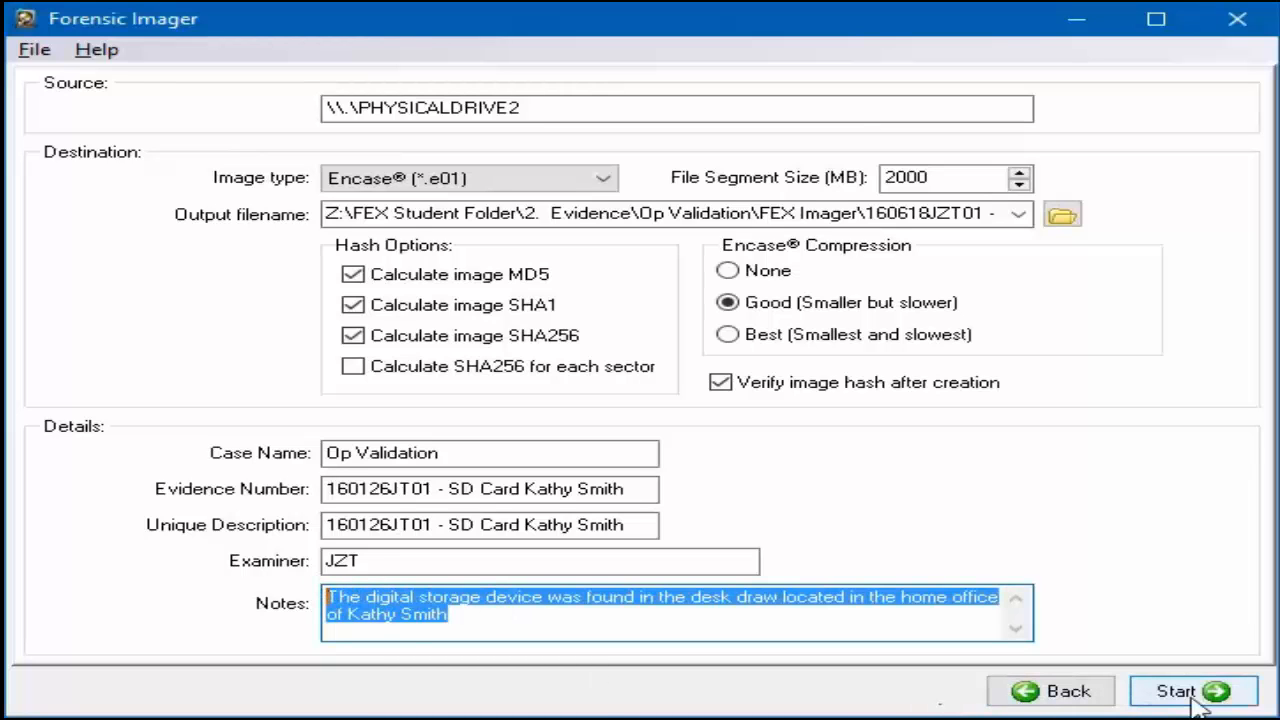
- Run the E01 acquisition until verification completes with matching MD5, SHA1 and SHA256 hashes
click(1193, 691)
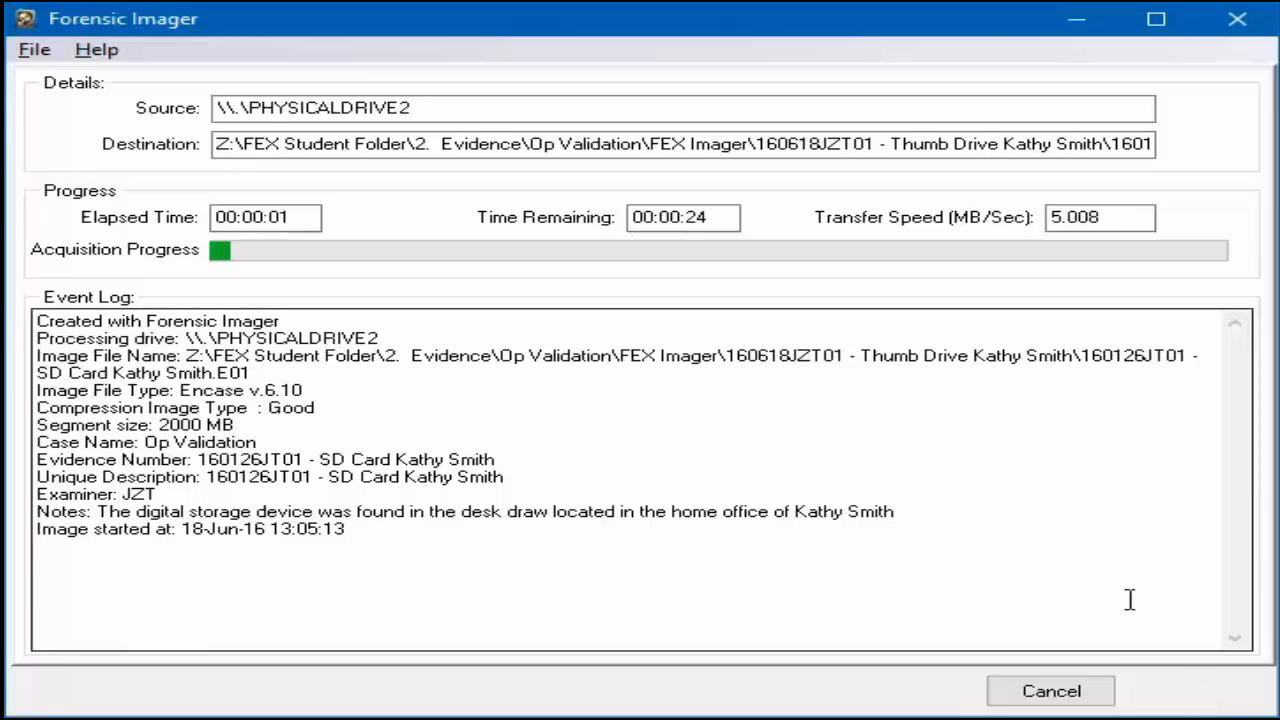
double_click(340, 108)
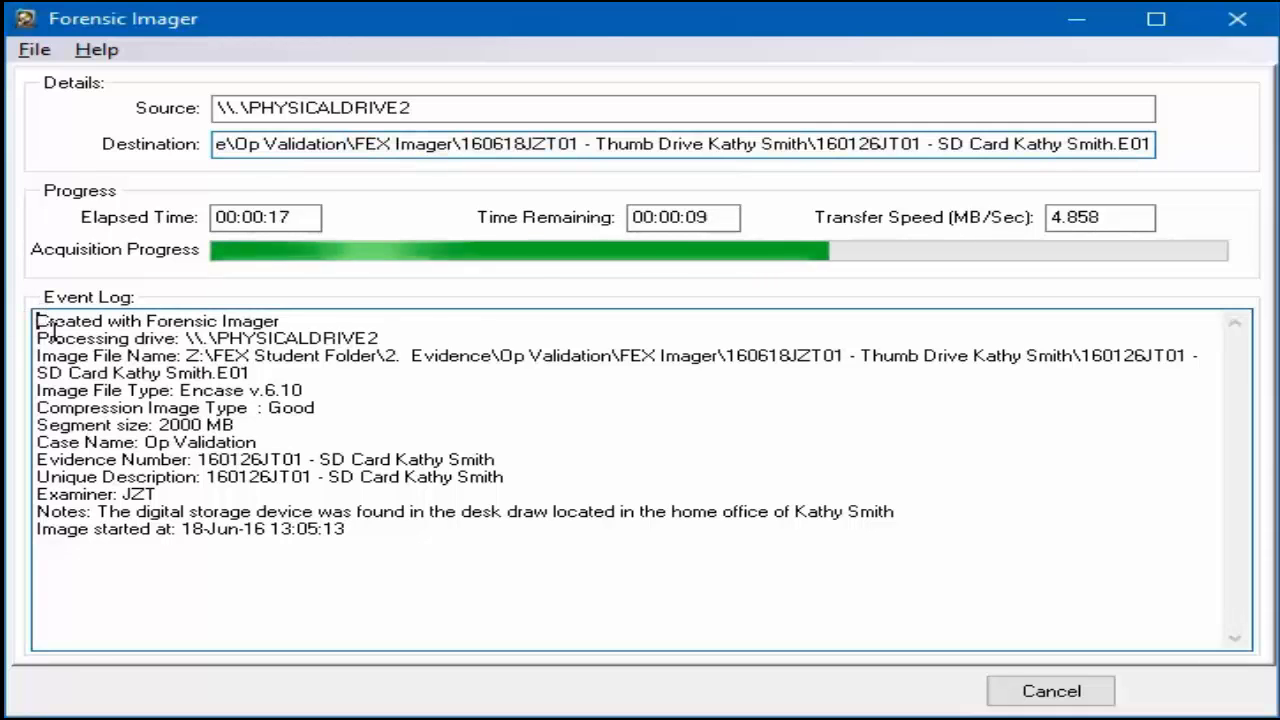
drag(36, 320, 346, 529)
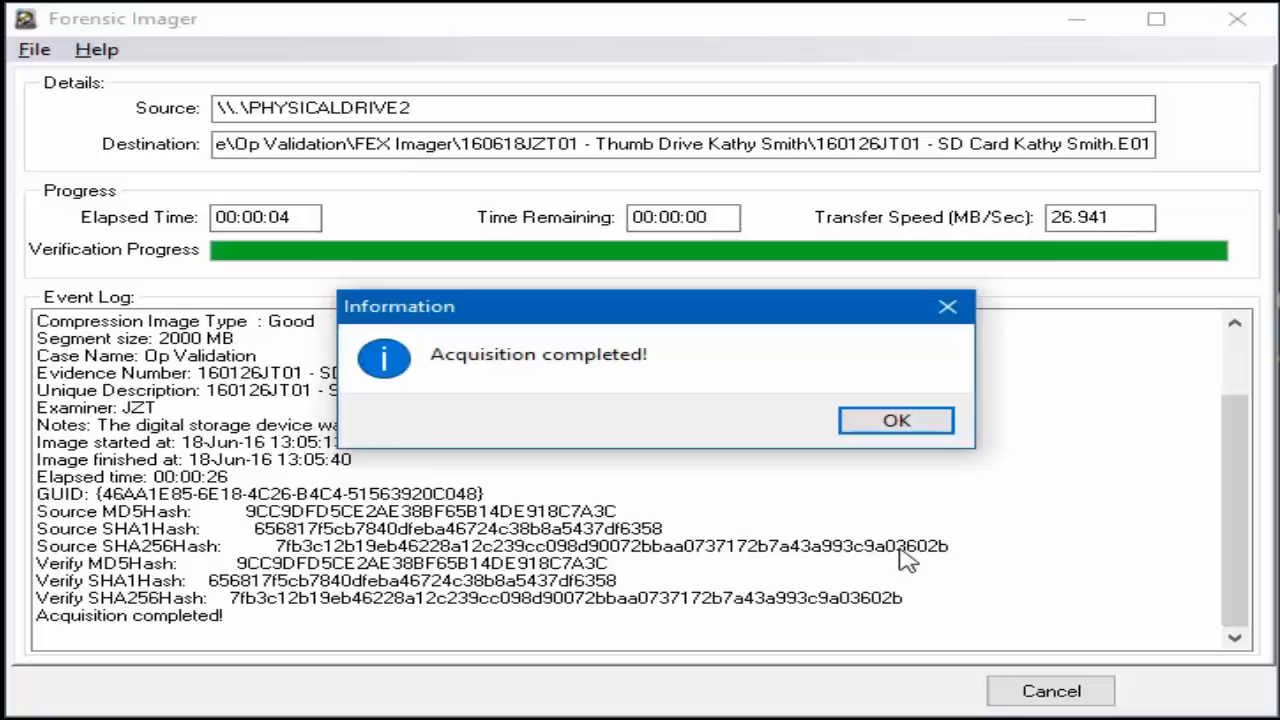
mouse_move(500, 622)
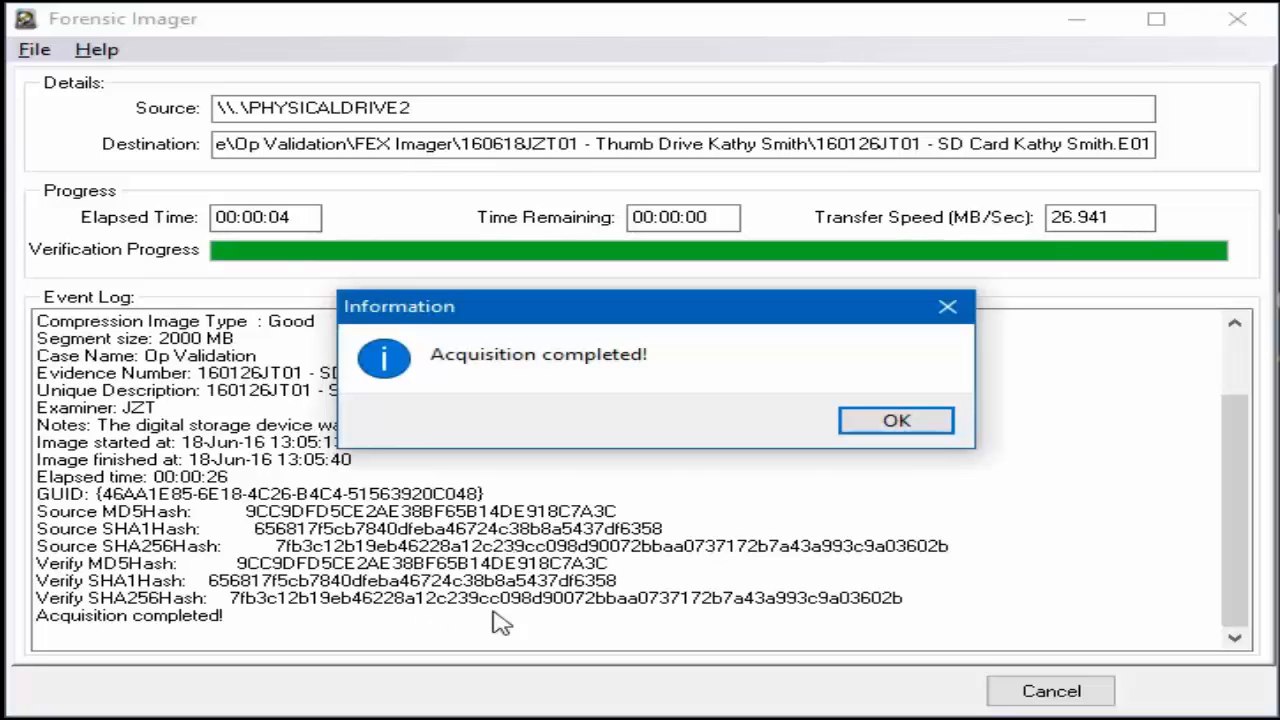
- Dismiss the 'Acquisition completed!' message and go back twice to the device selection page
click(895, 419)
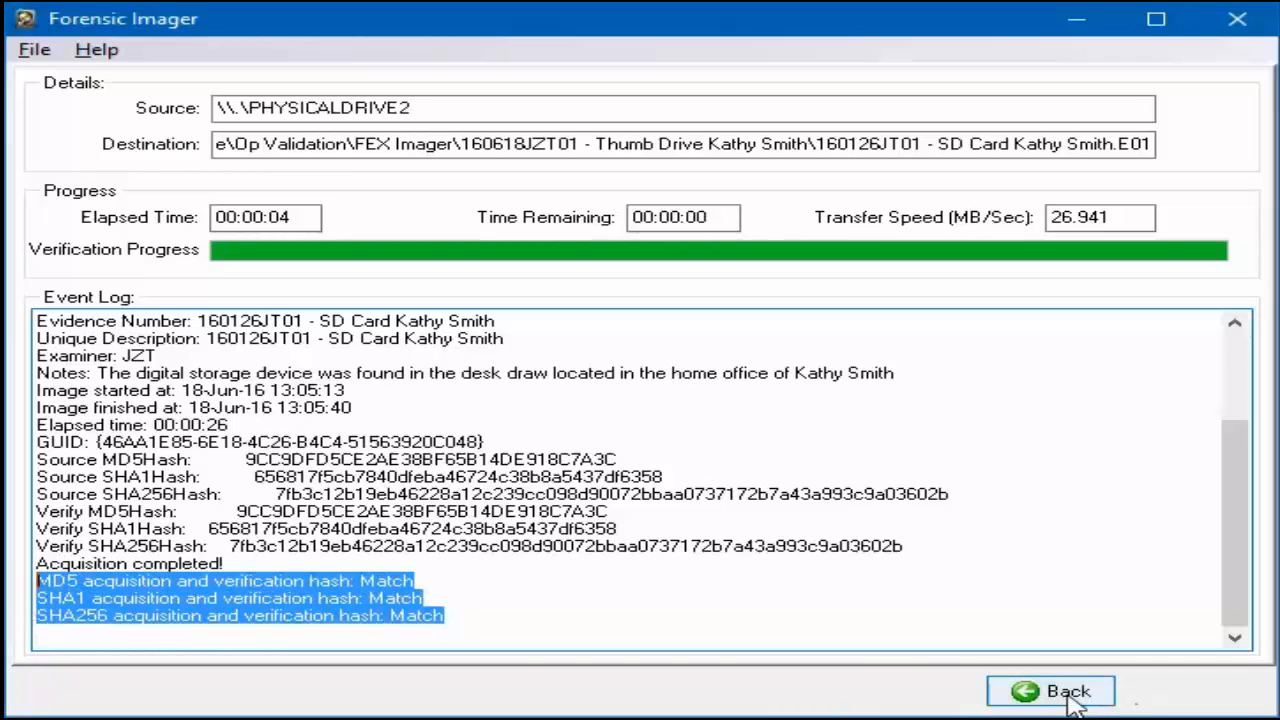
click(1050, 691)
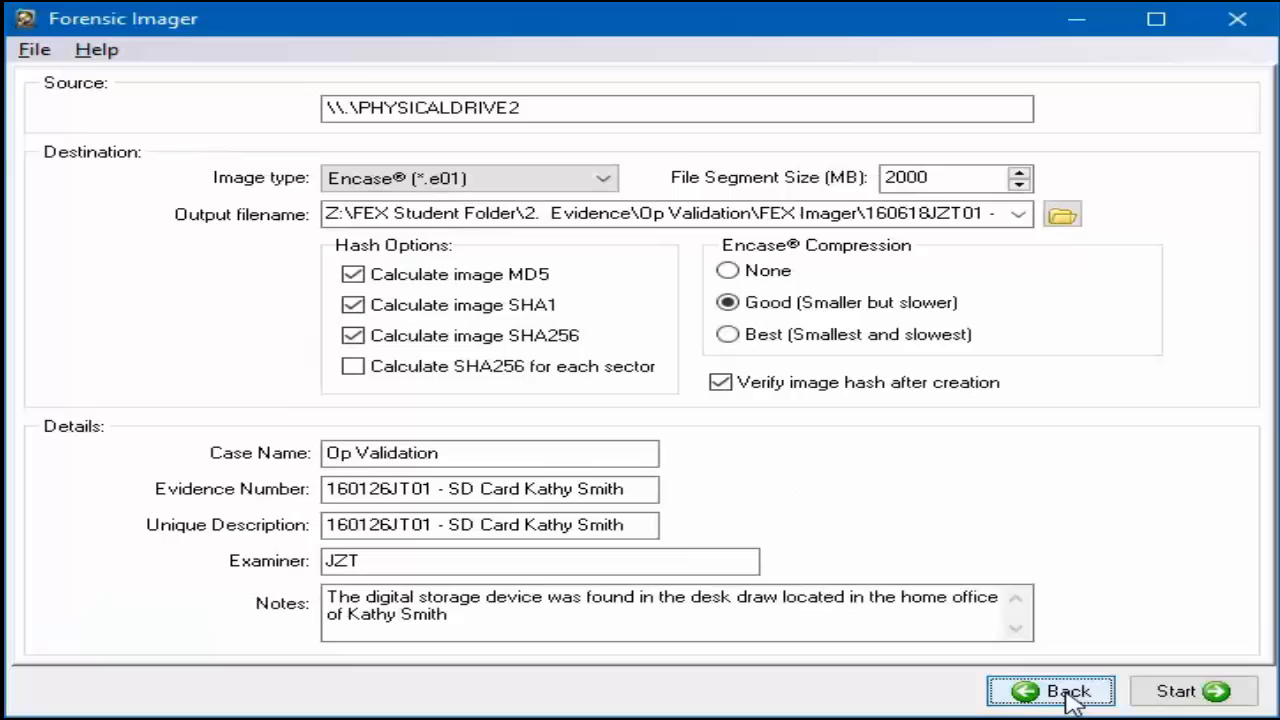
click(1050, 691)
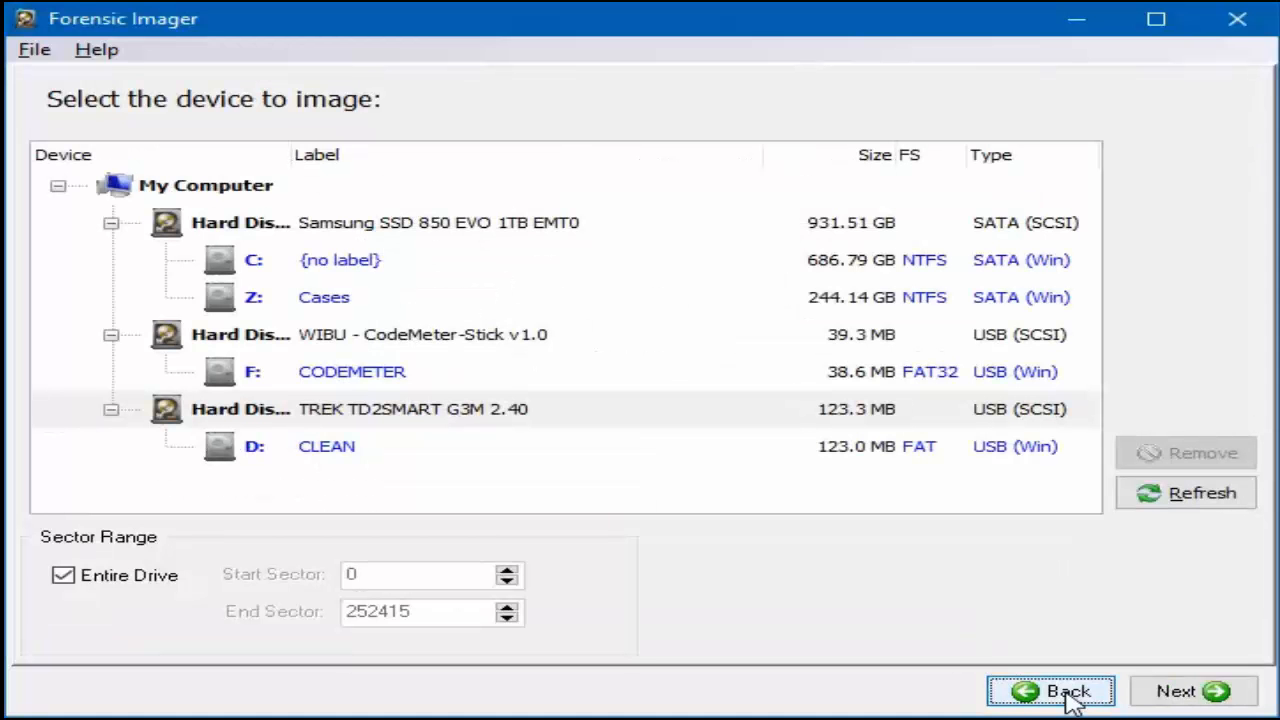
- Switch to Convert and load the SD Card Kathy Smith E01 image as the source
click(1050, 691)
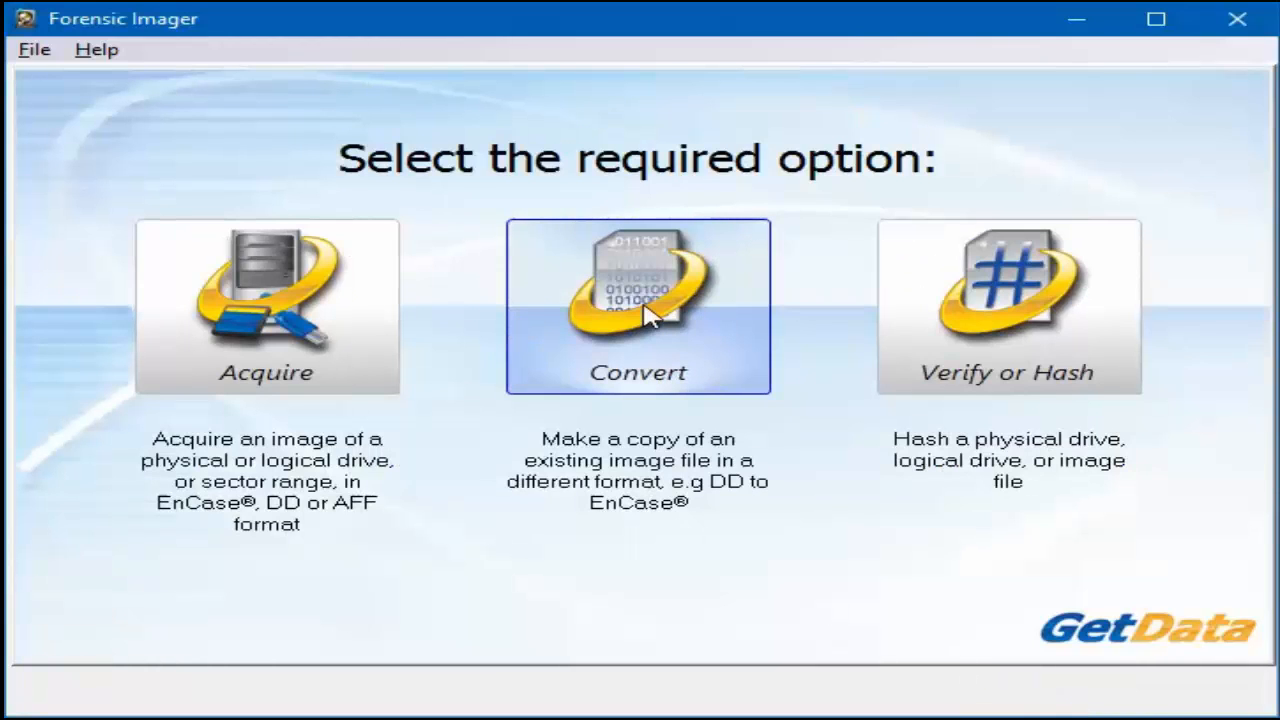
click(638, 306)
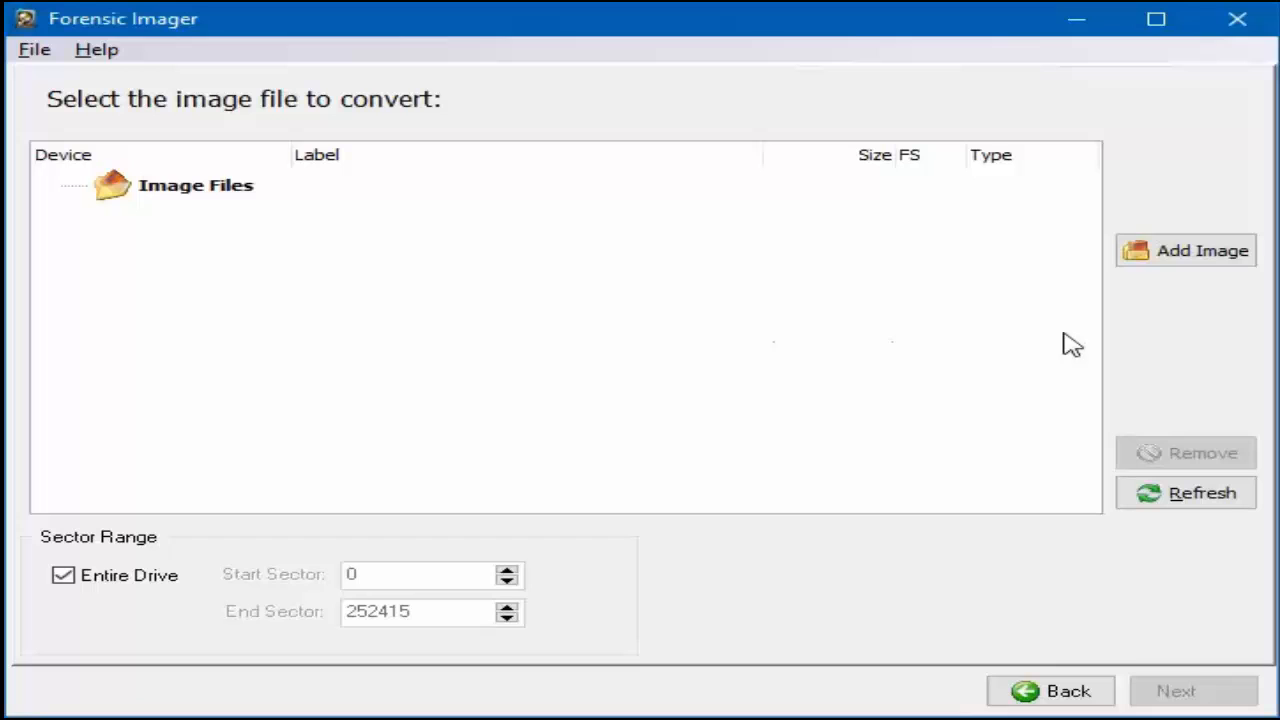
click(1185, 250)
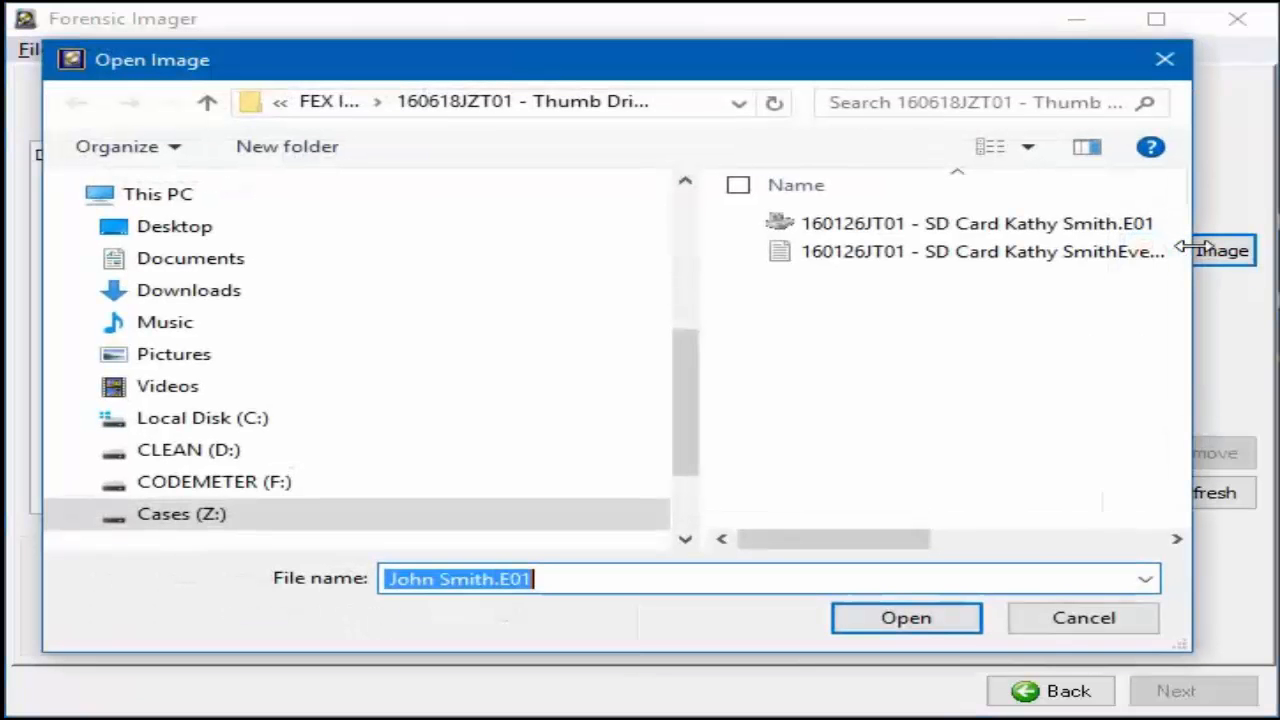
click(960, 223)
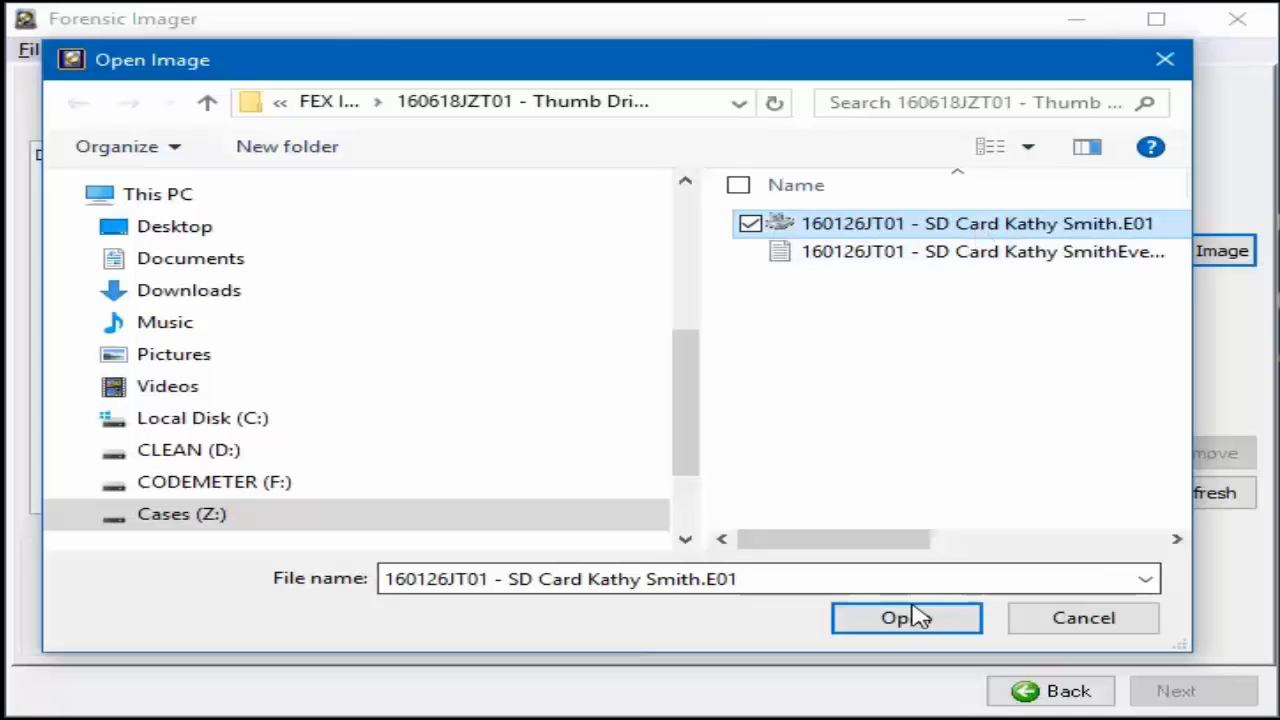
click(906, 617)
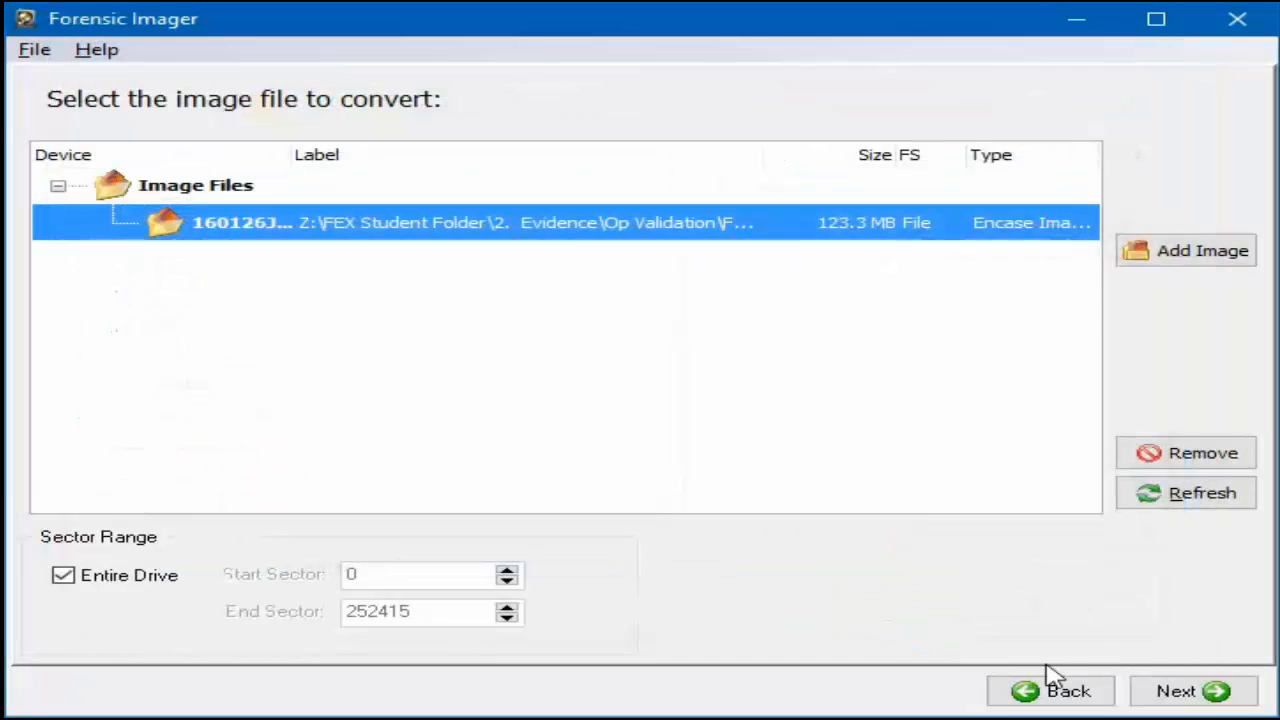
- Set the conversion output type to DD/Raw and select the Evidence Number text
click(1192, 691)
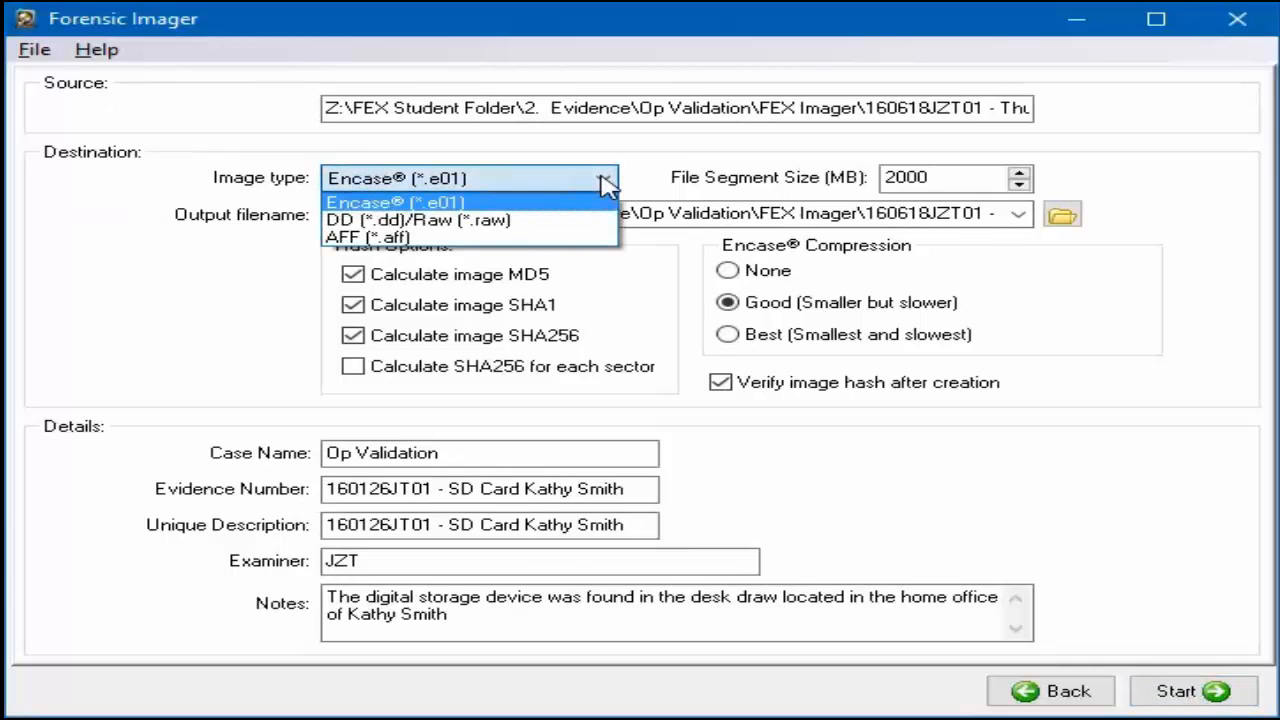
click(418, 220)
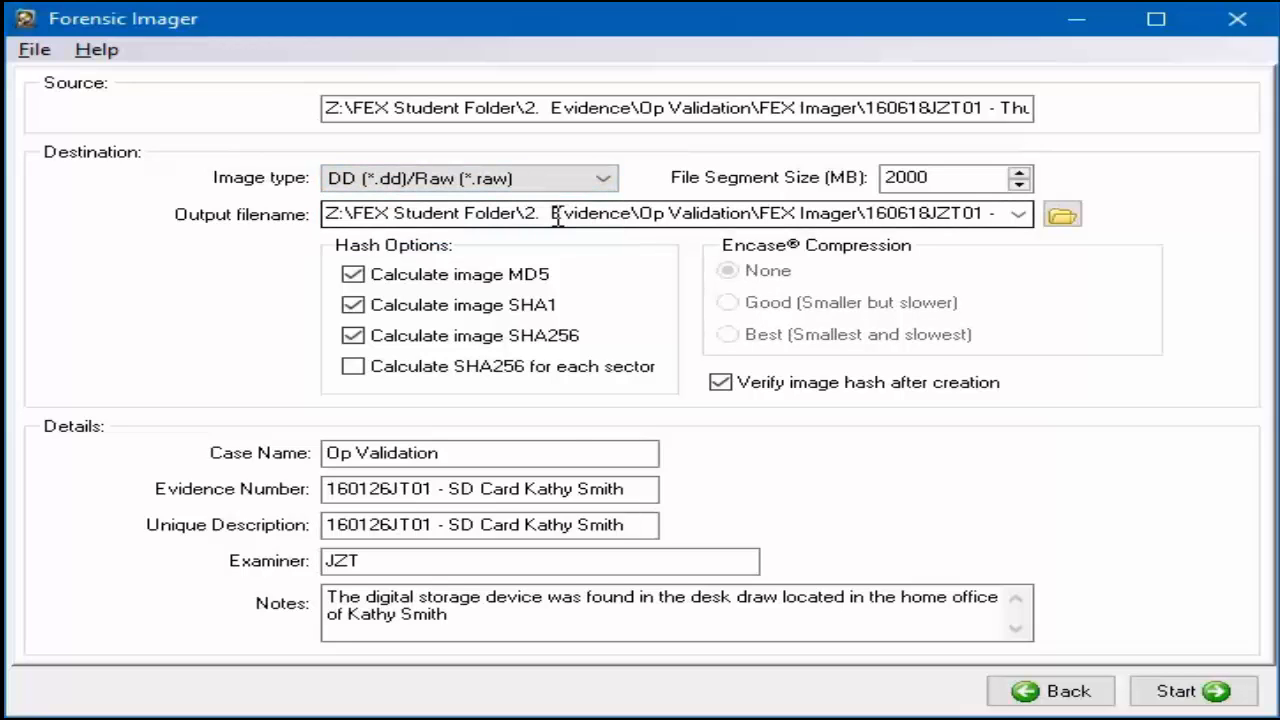
triple_click(489, 489)
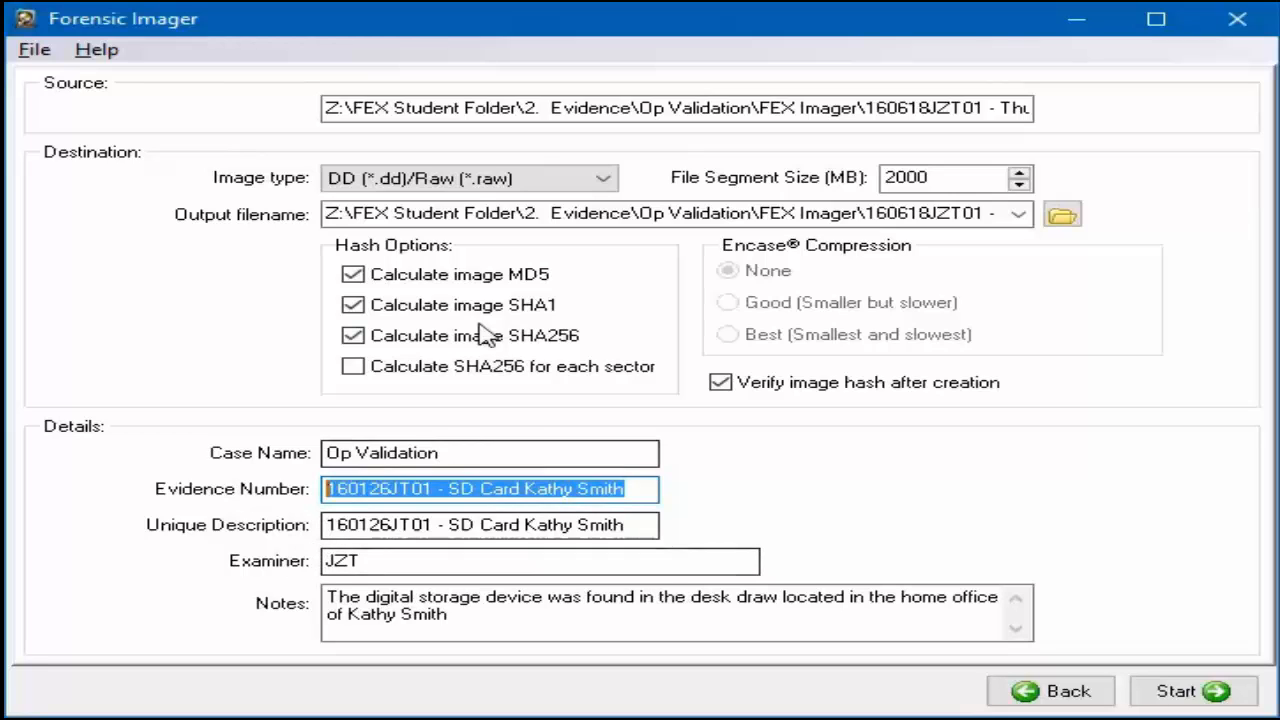
mouse_move(1060, 245)
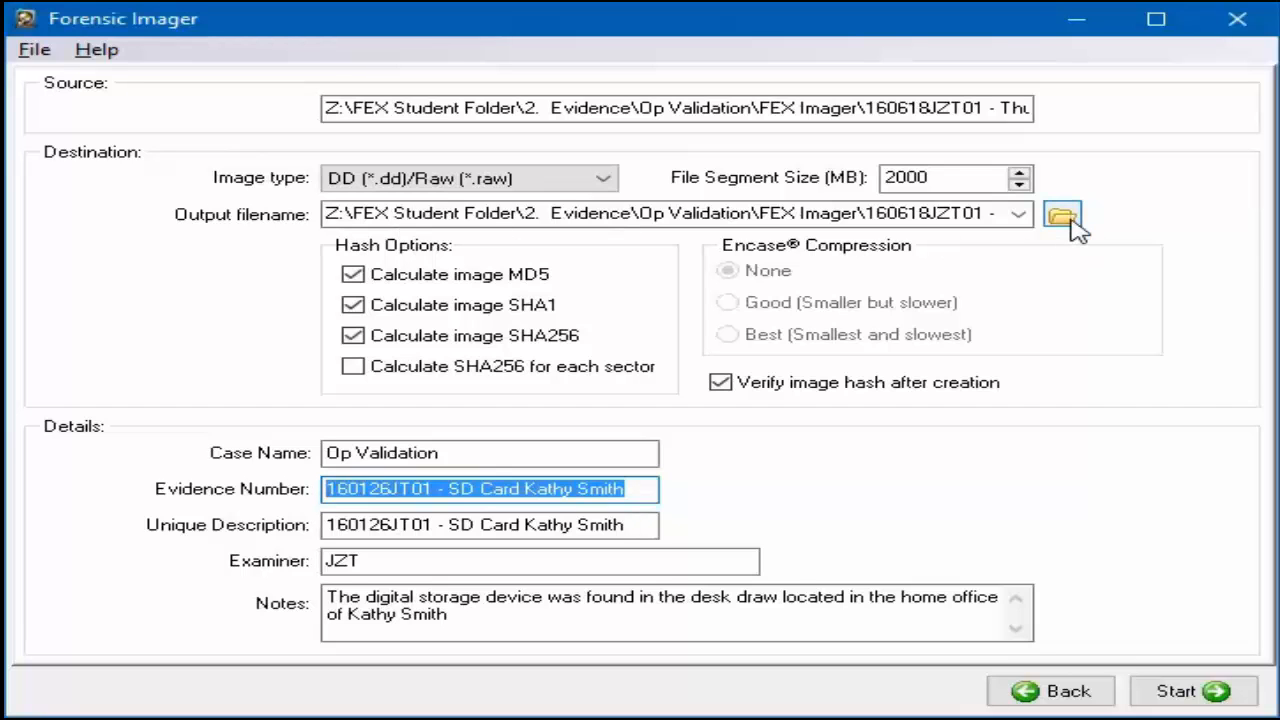
- Set the converted output to a DD file in the thumb-drive case folder
click(1061, 214)
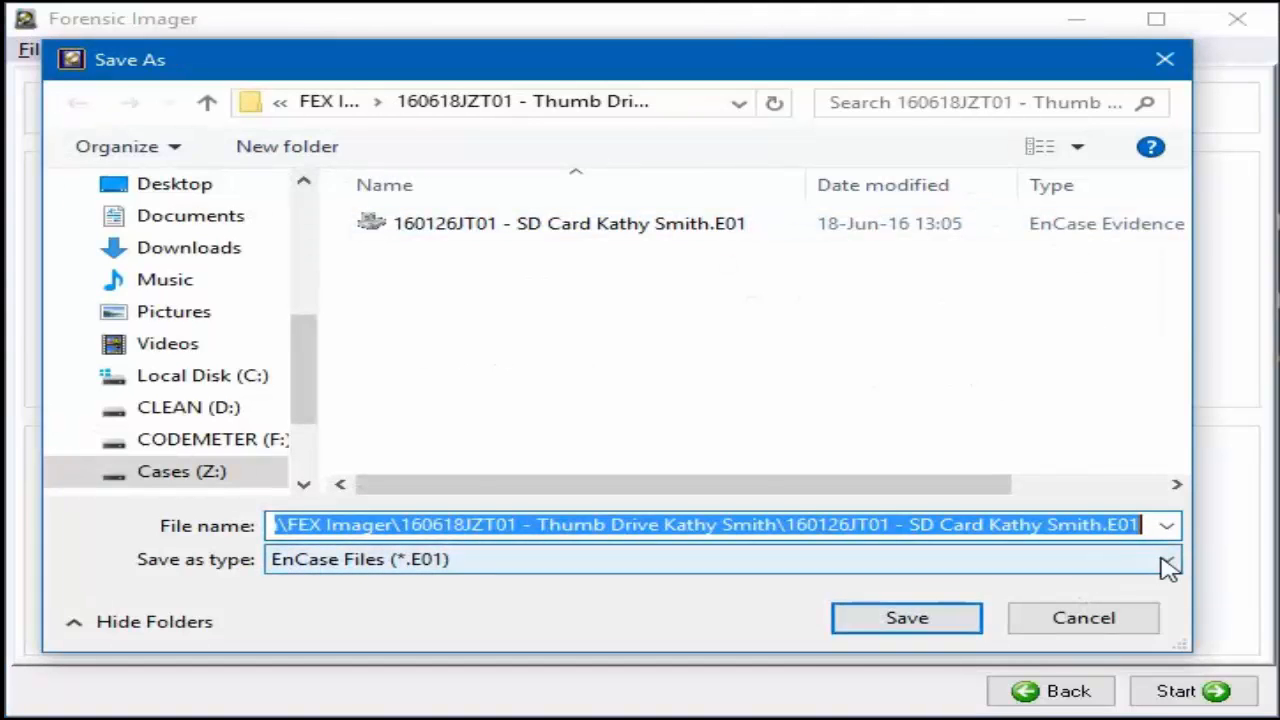
click(1164, 559)
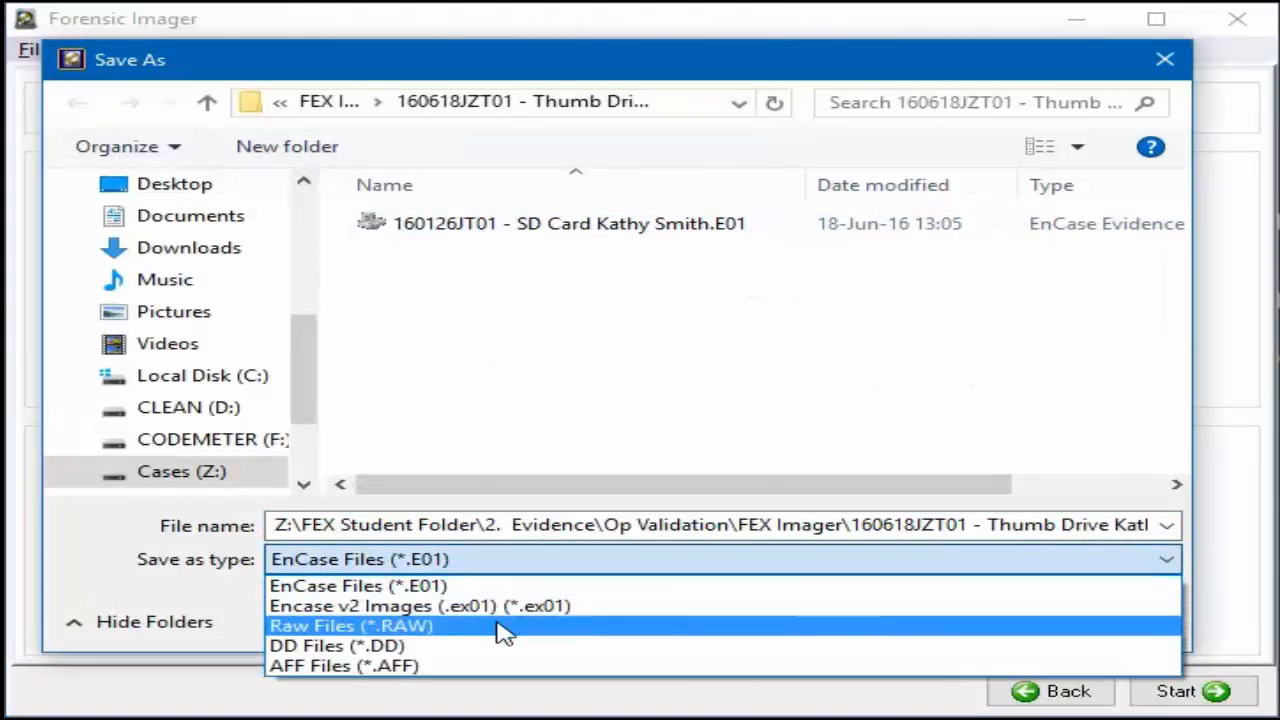
mouse_move(475, 640)
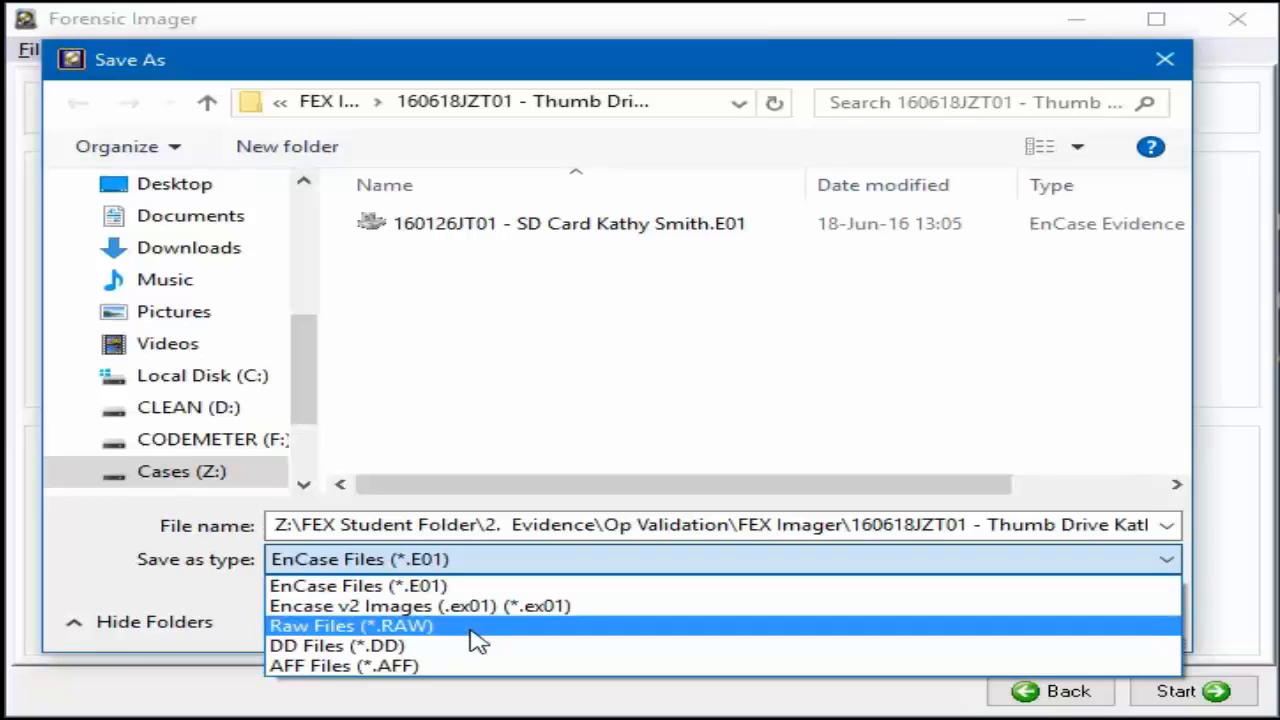
click(337, 645)
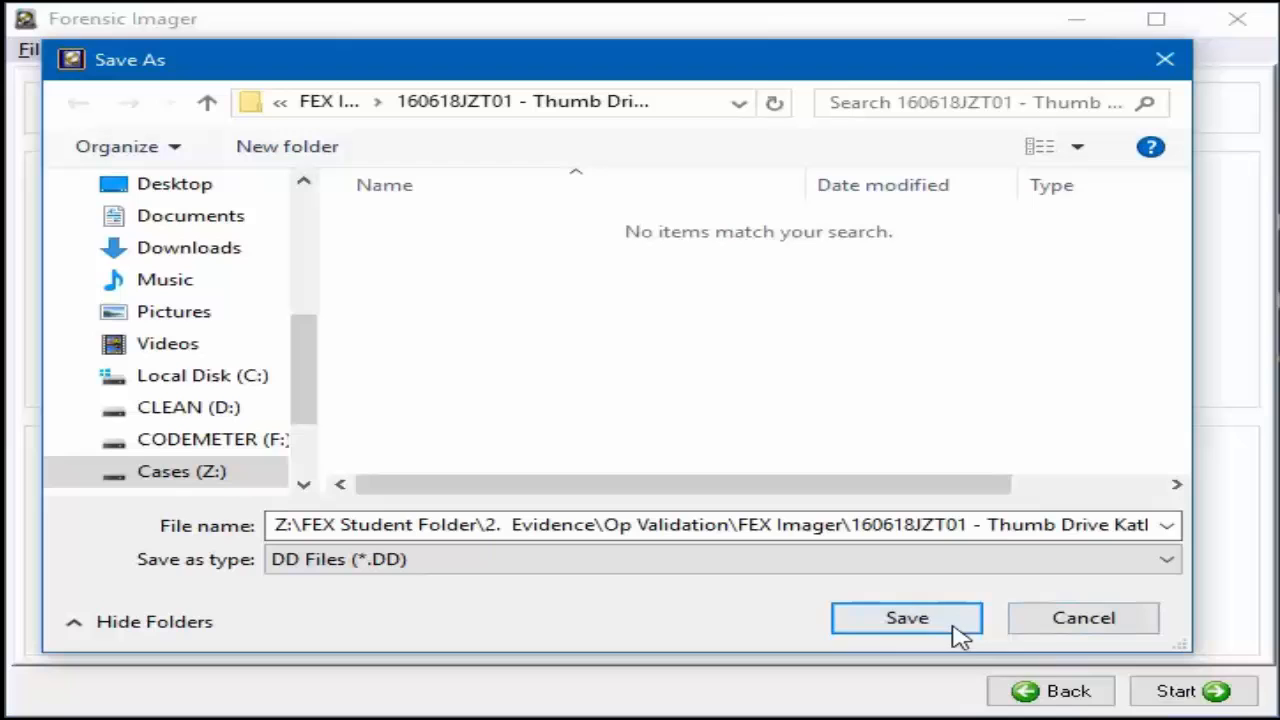
click(906, 617)
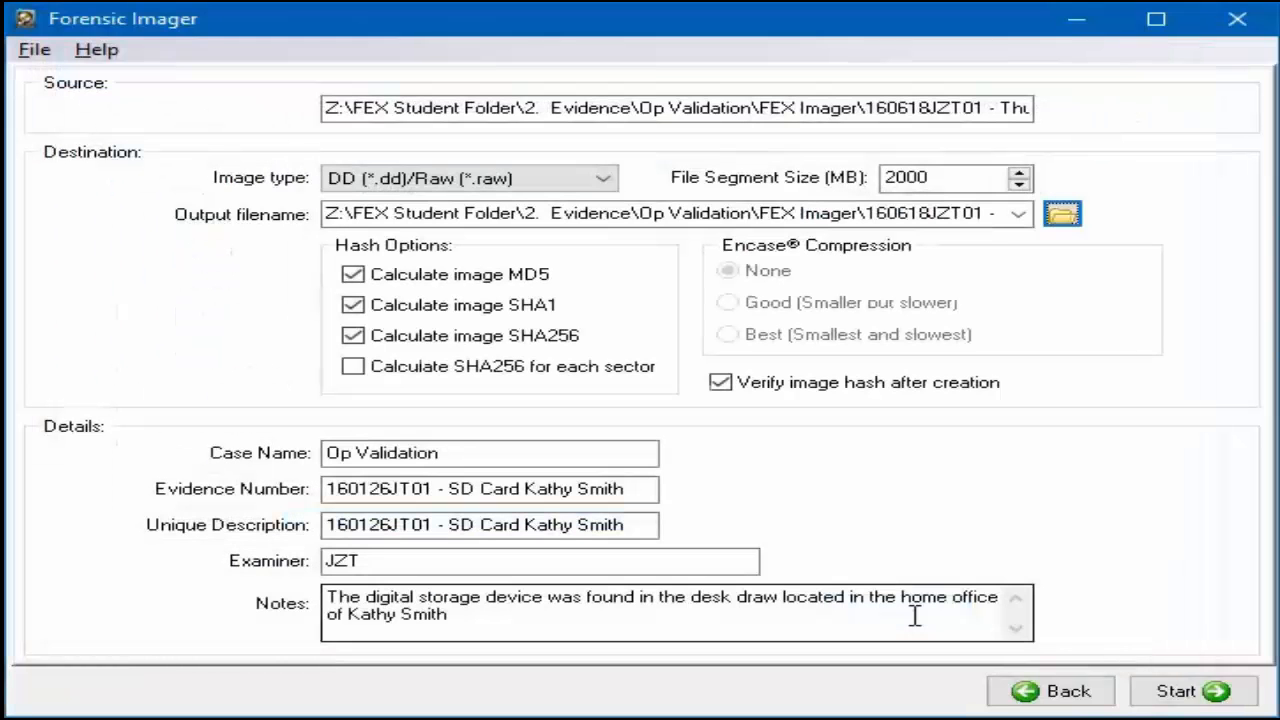
- Confirm the .dd output file name and start converting the E01 image to DD
click(670, 213)
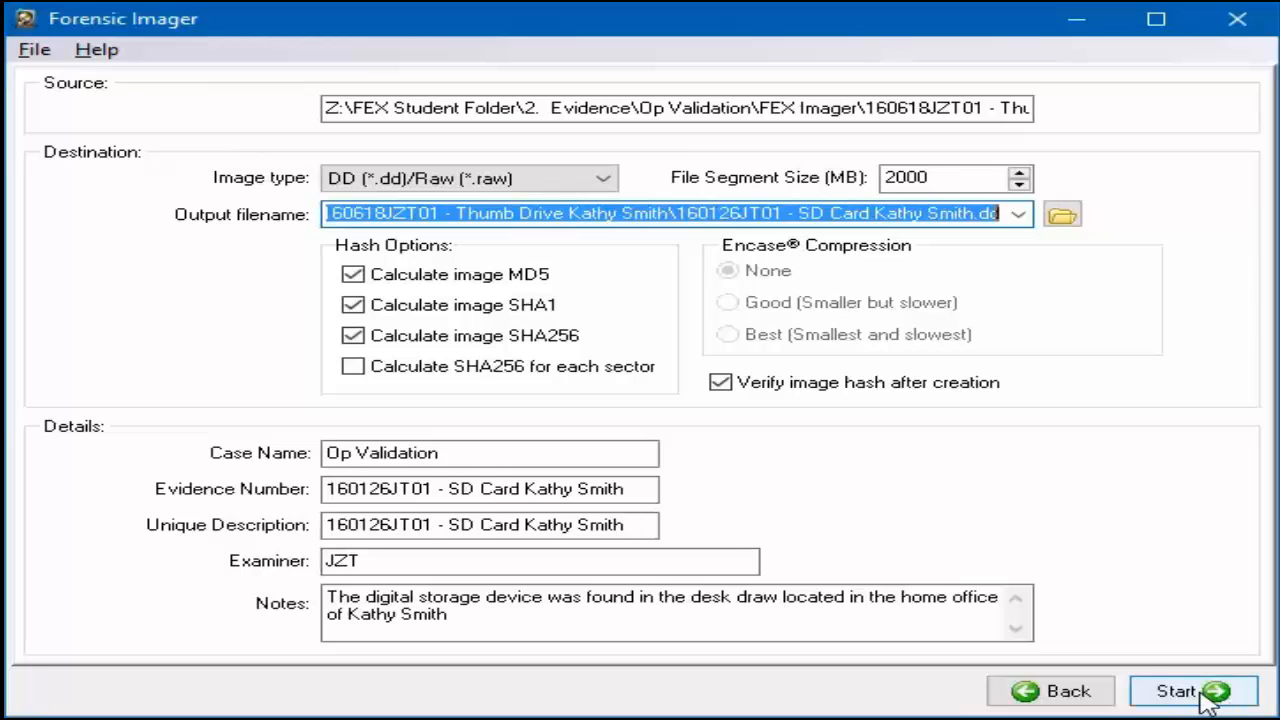
click(1193, 691)
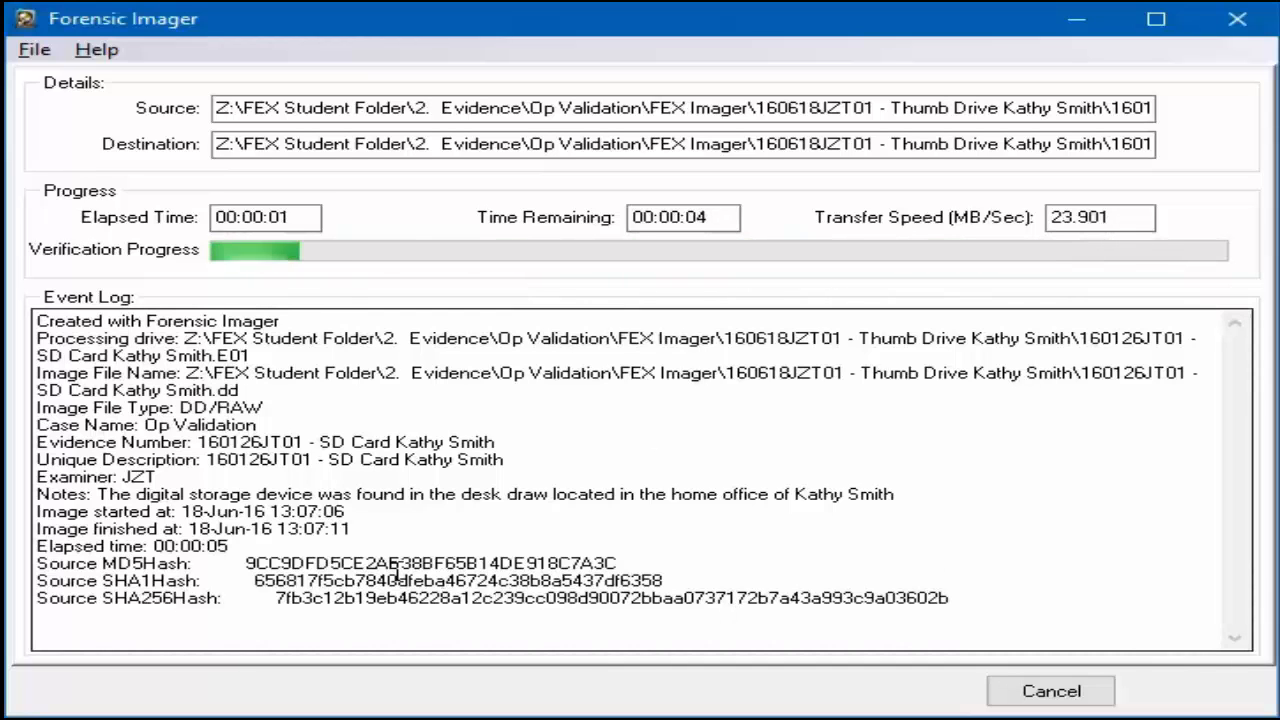
- Check that the verify hashes match the source hashes, then dismiss the completion message
drag(255, 562, 947, 598)
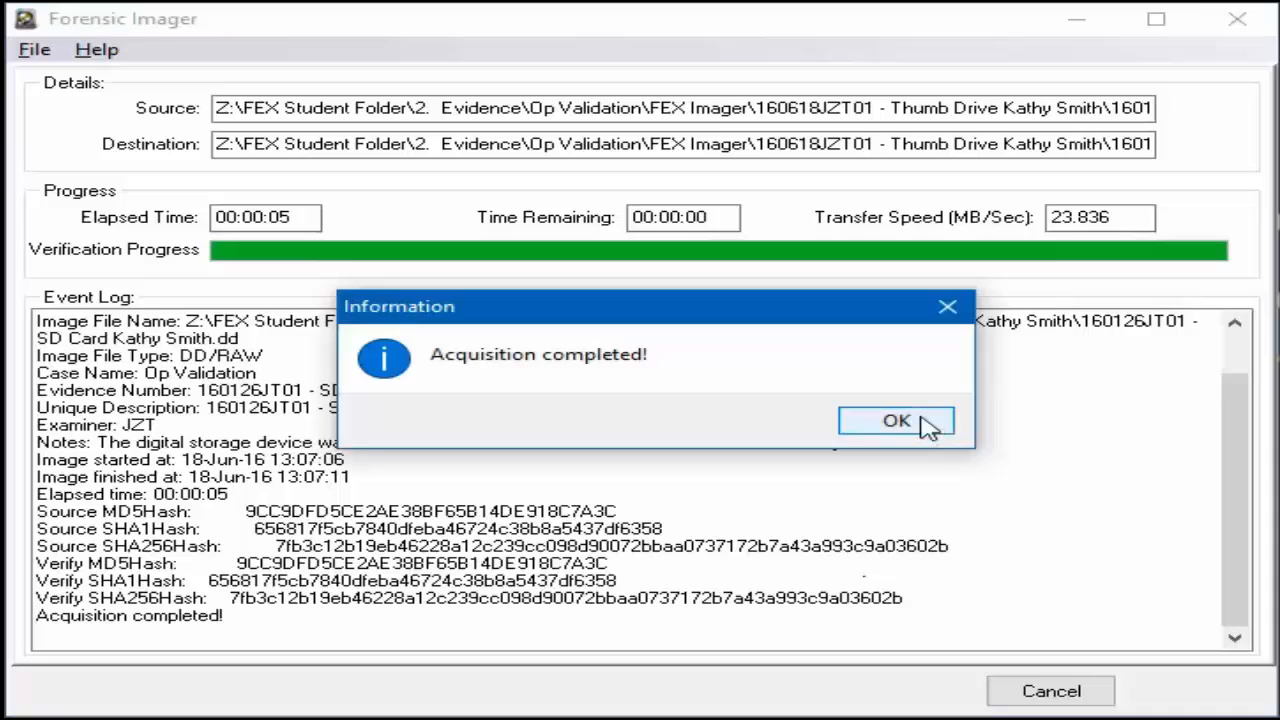
click(895, 420)
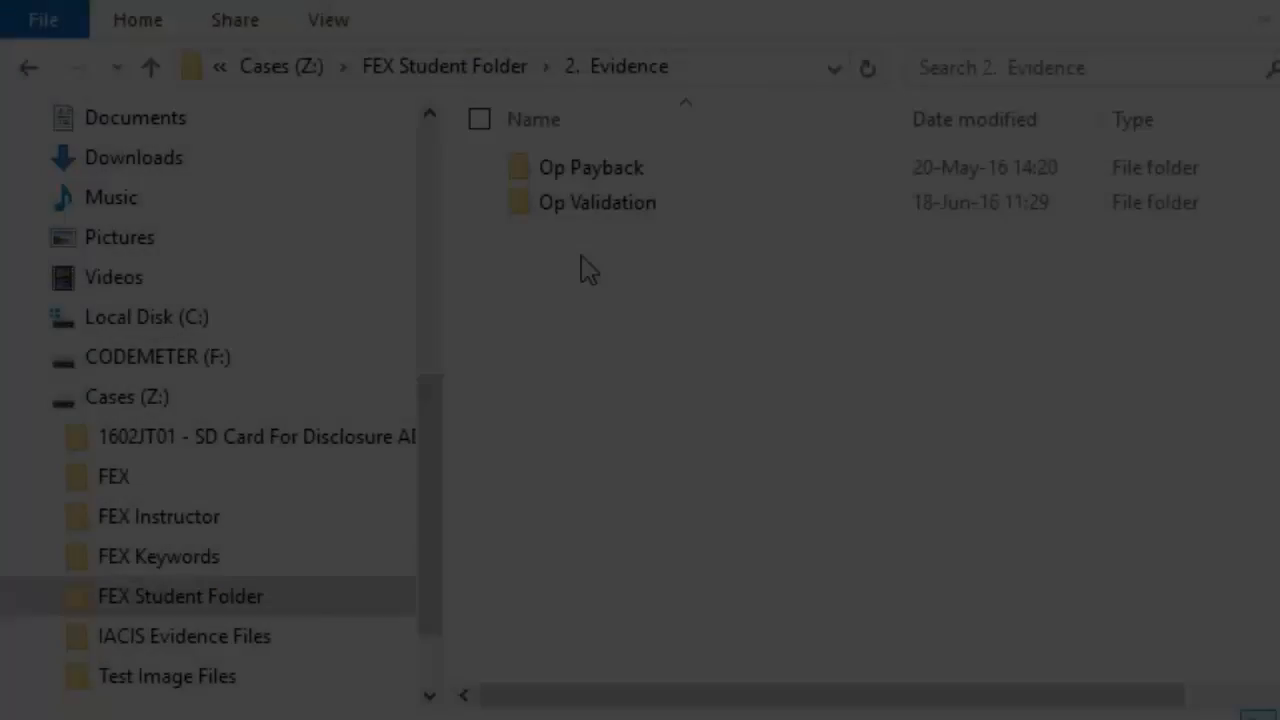
- Browse into Op Validation, then FEX Imager, to reach the thumb drive case folder
double_click(596, 202)
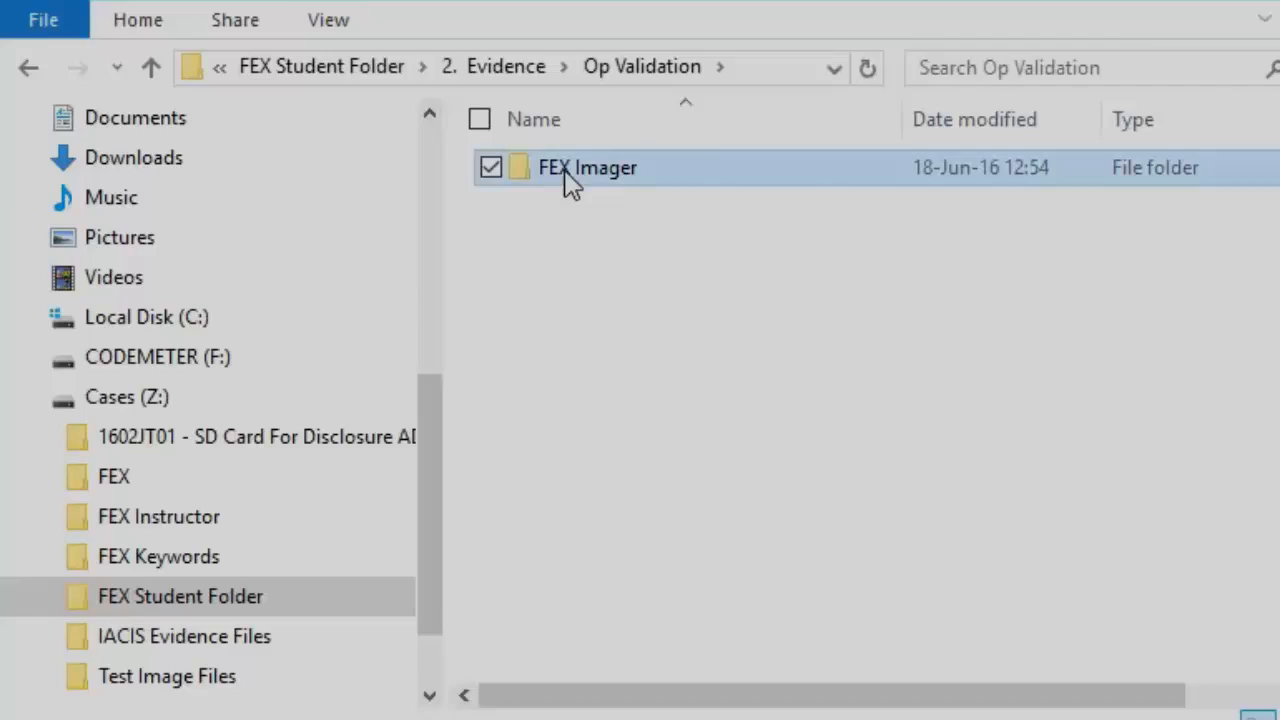
double_click(587, 167)
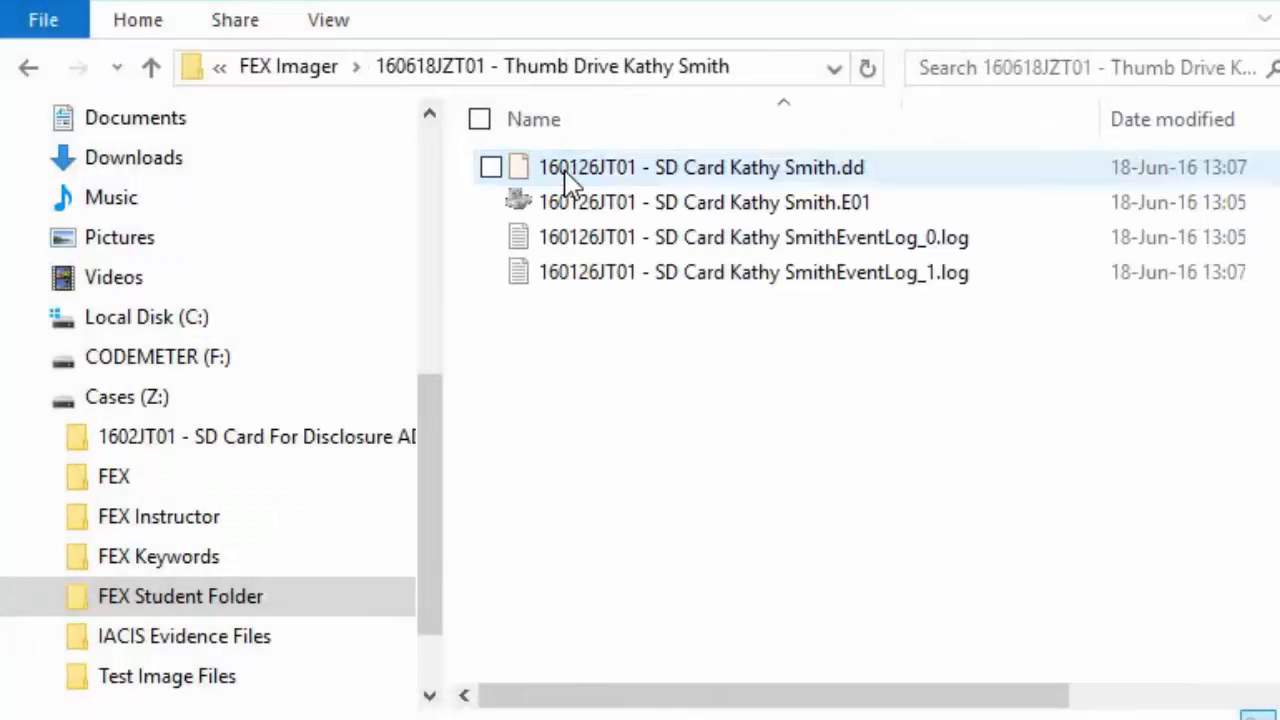
click(490, 167)
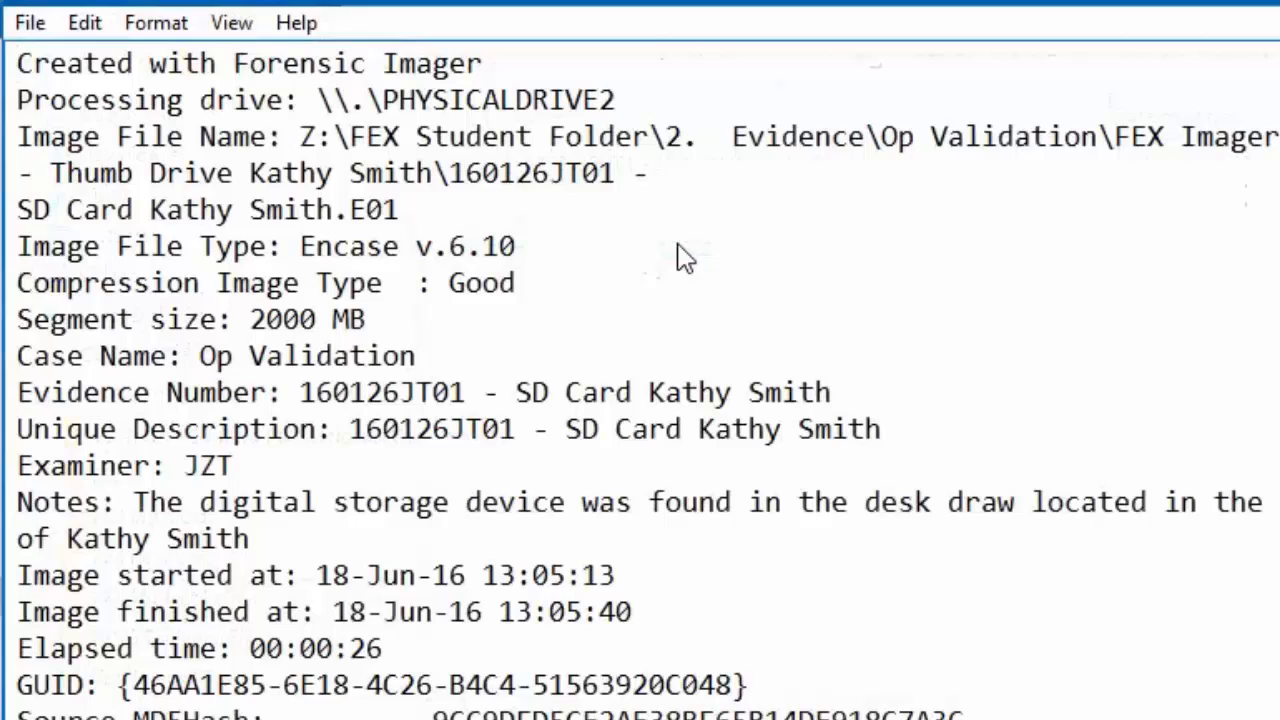
double_click(72, 63)
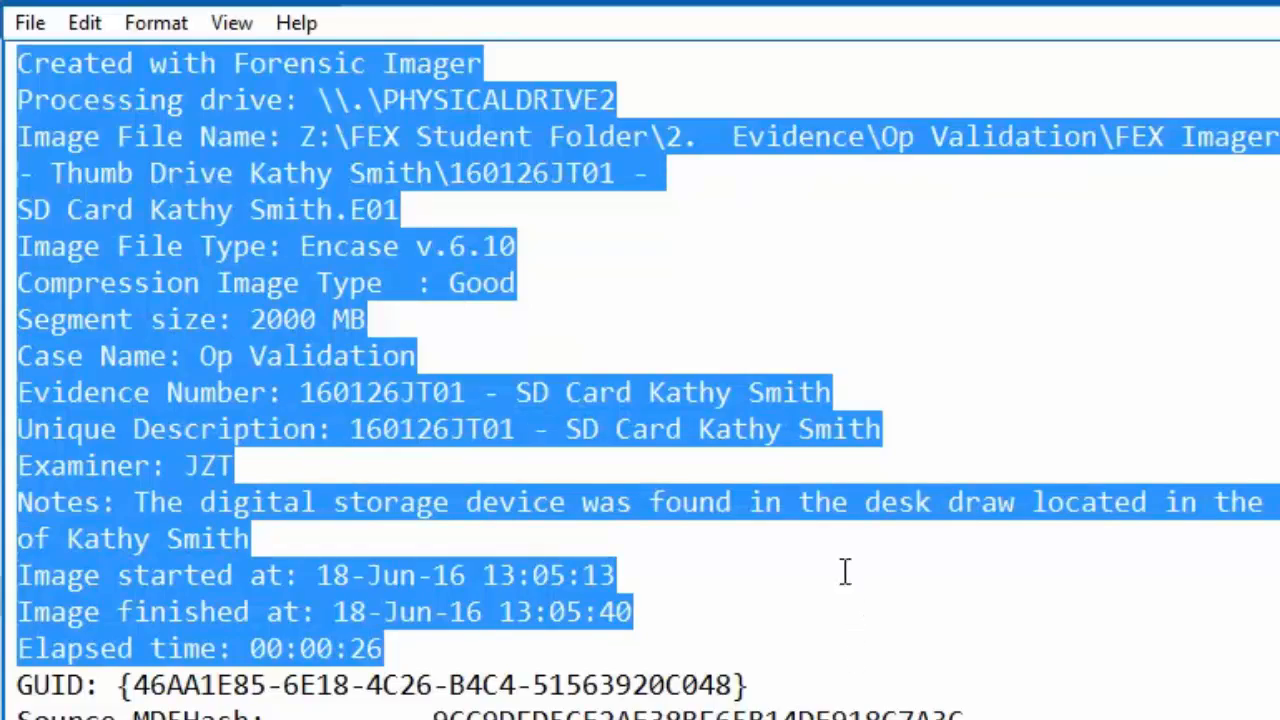
scroll(down, 3)
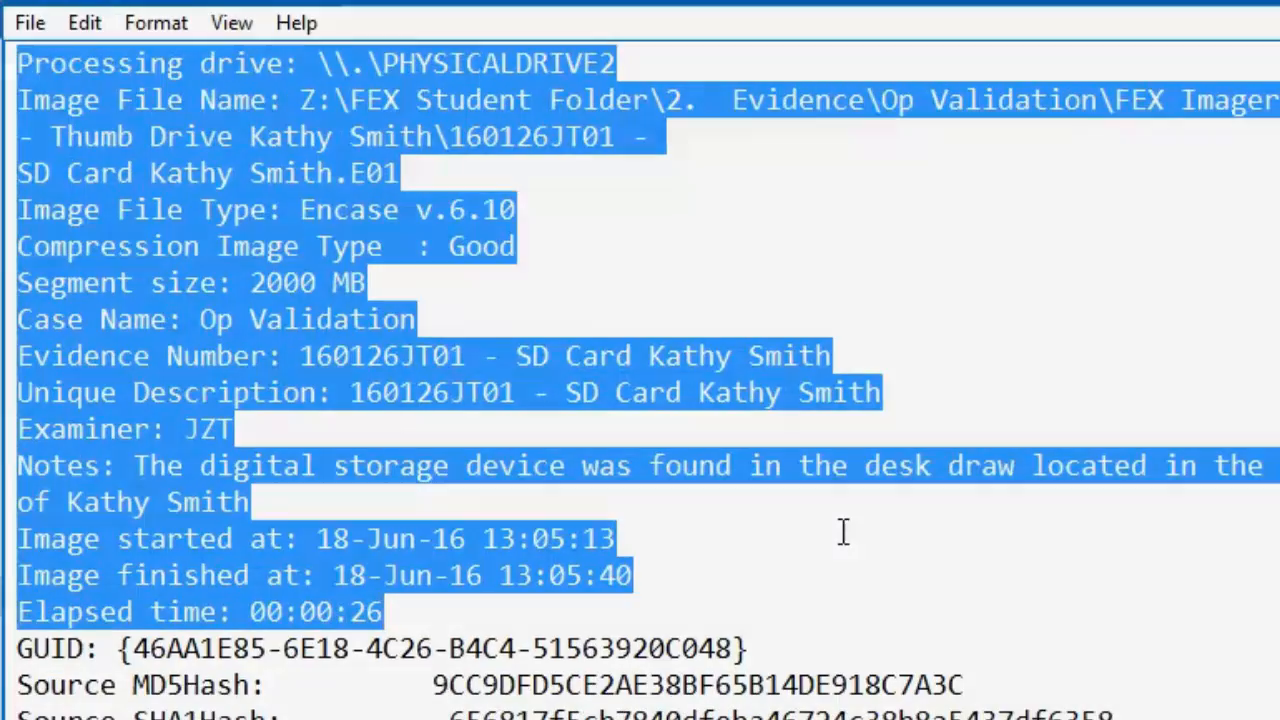